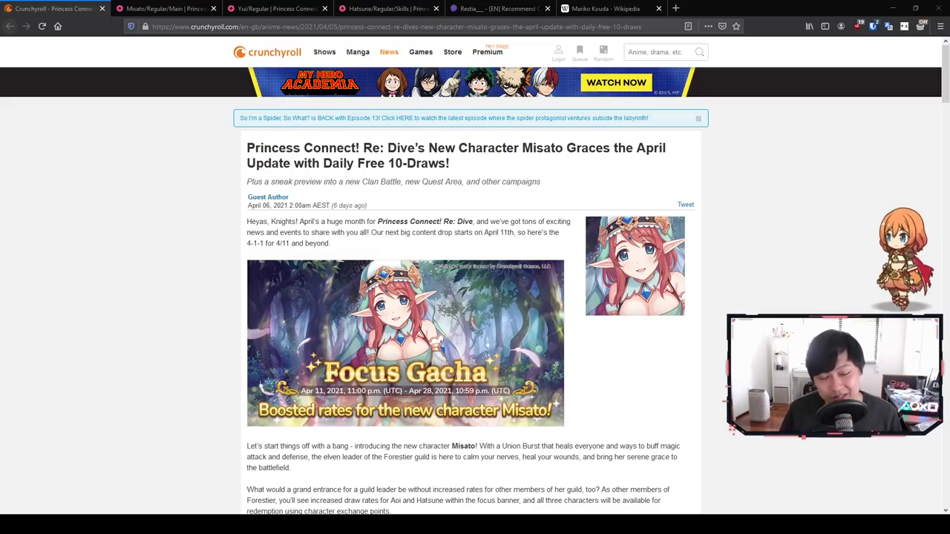
# - Switch to the Misato/Regular/Main wiki tab and browse her 1★ and 3★ card art
pyautogui.scroll(-3)
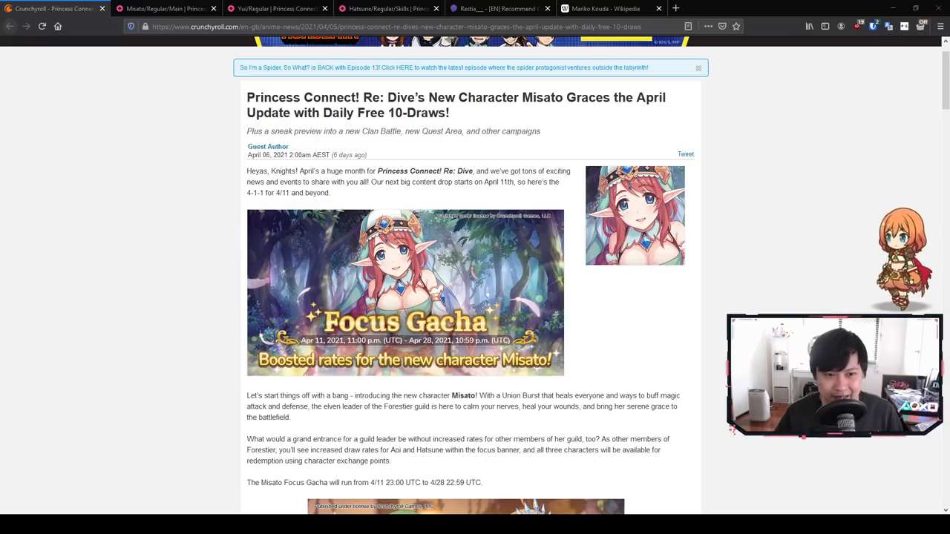
pyautogui.click(163, 9)
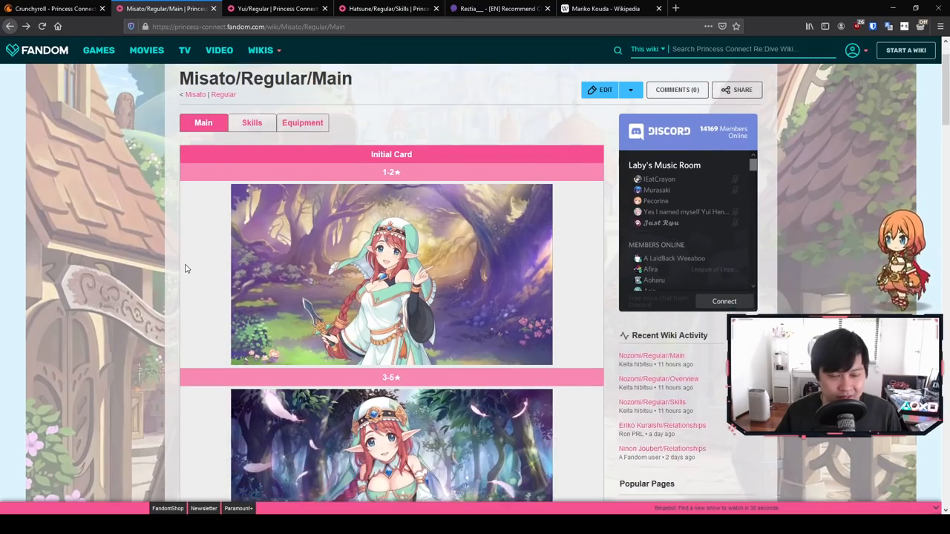
pyautogui.scroll(-3)
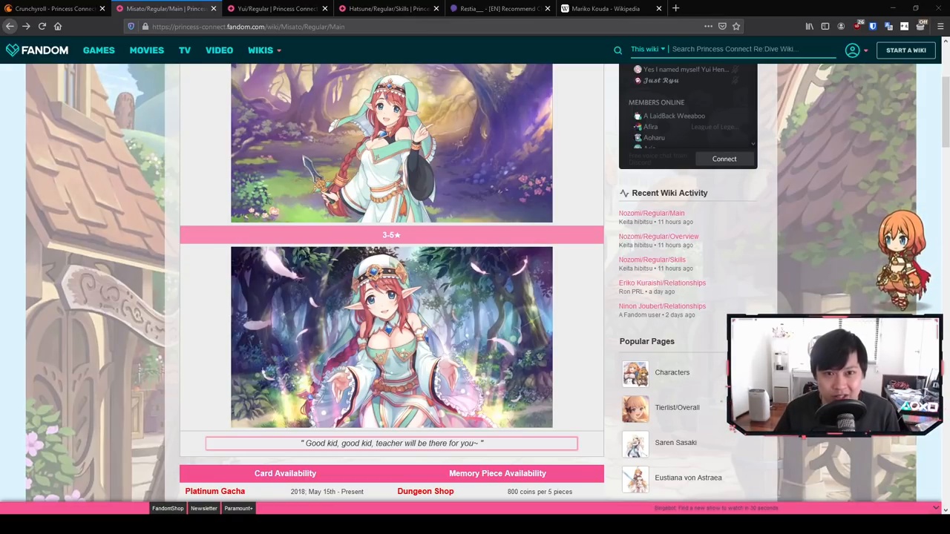
pyautogui.scroll(3)
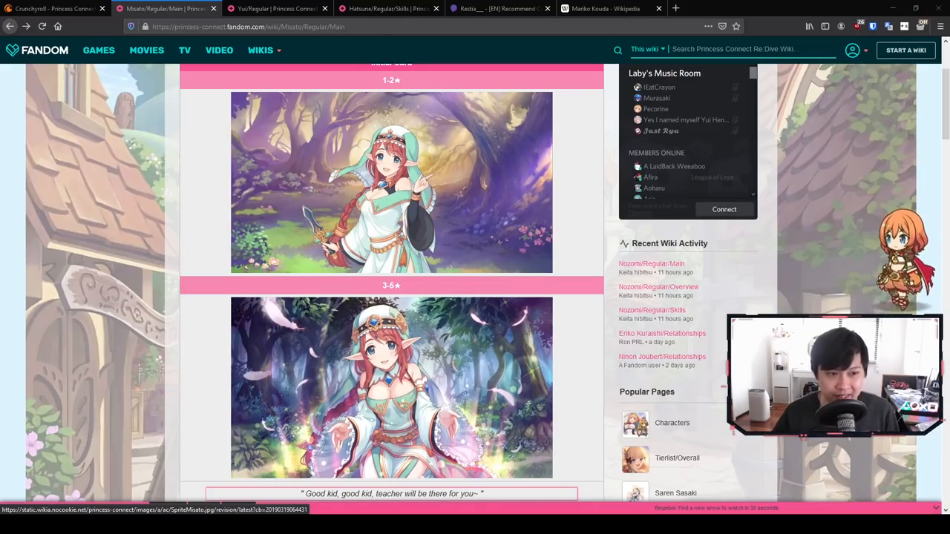
# - Go to Misato's Skills page and scroll to her max stats and Union Burst table
pyautogui.click(253, 176)
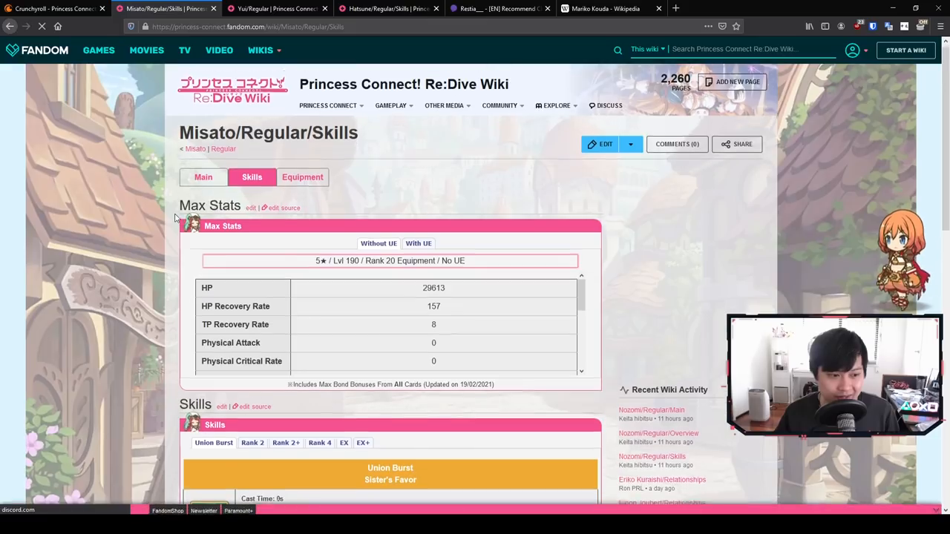
pyautogui.scroll(-3)
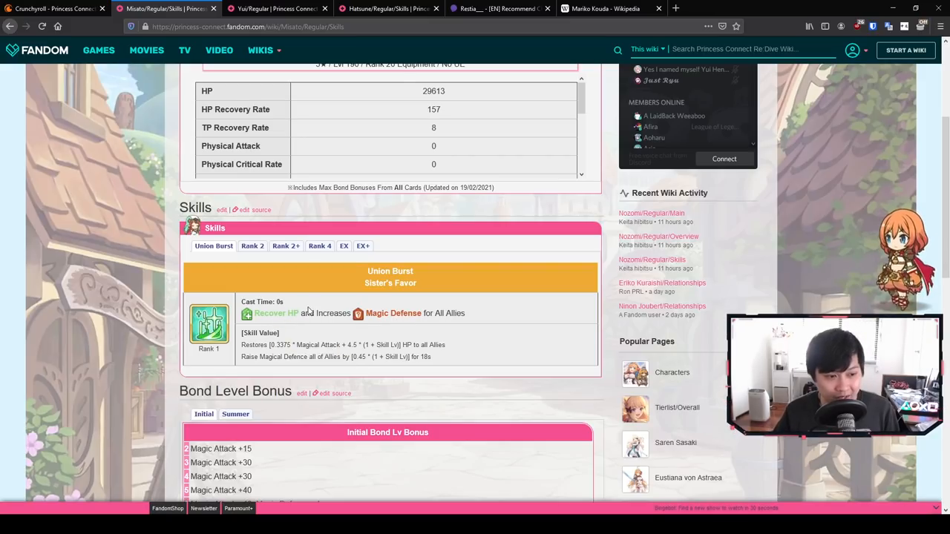
pyautogui.moveTo(393, 314)
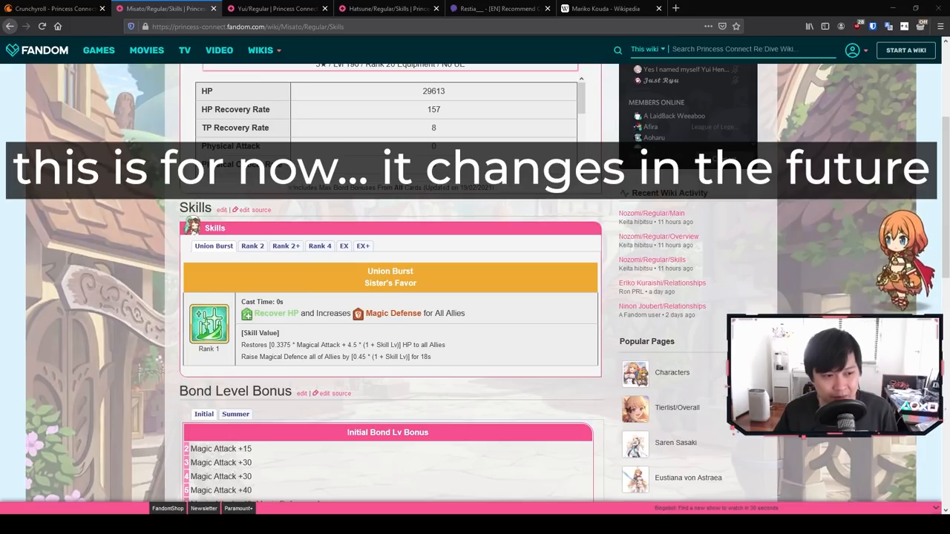
# - Select Rank 2 in the skills table to show Divine Force
pyautogui.click(252, 246)
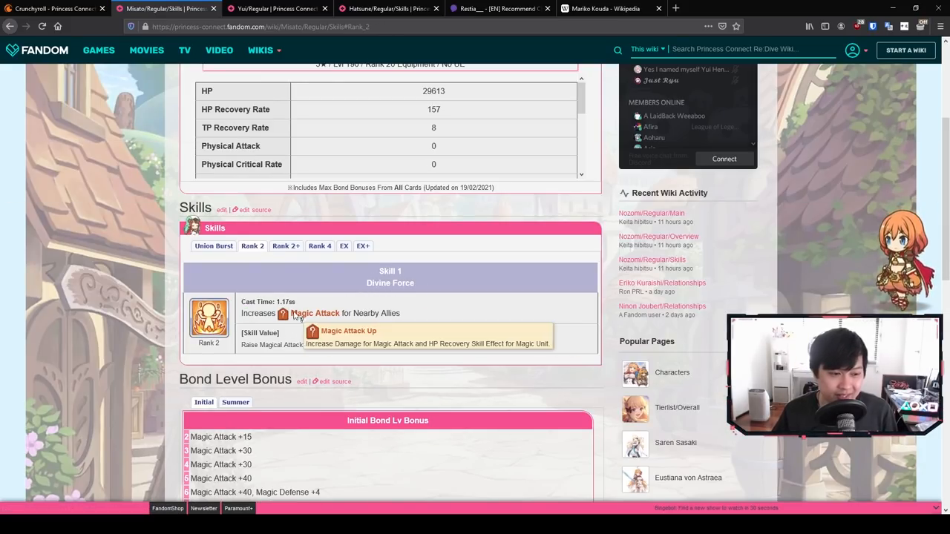
pyautogui.moveTo(403, 320)
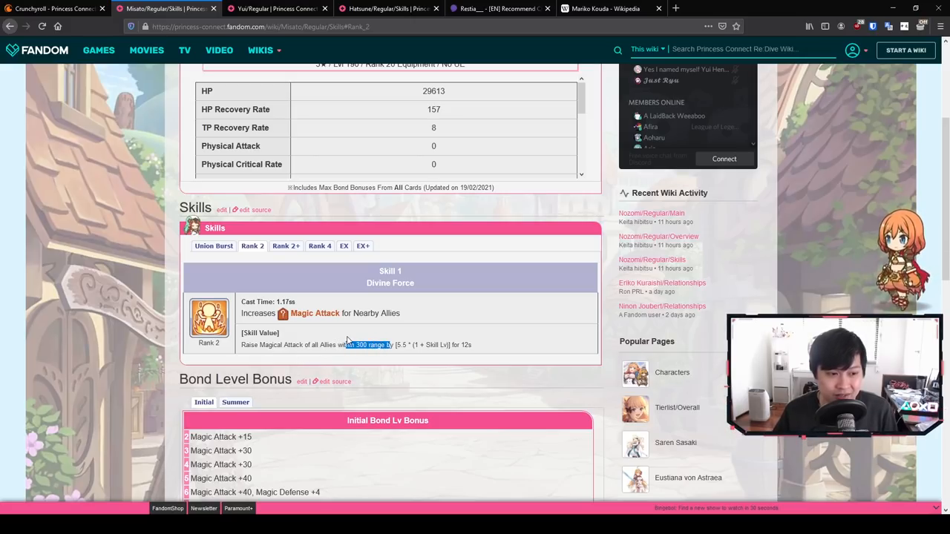
pyautogui.click(497, 9)
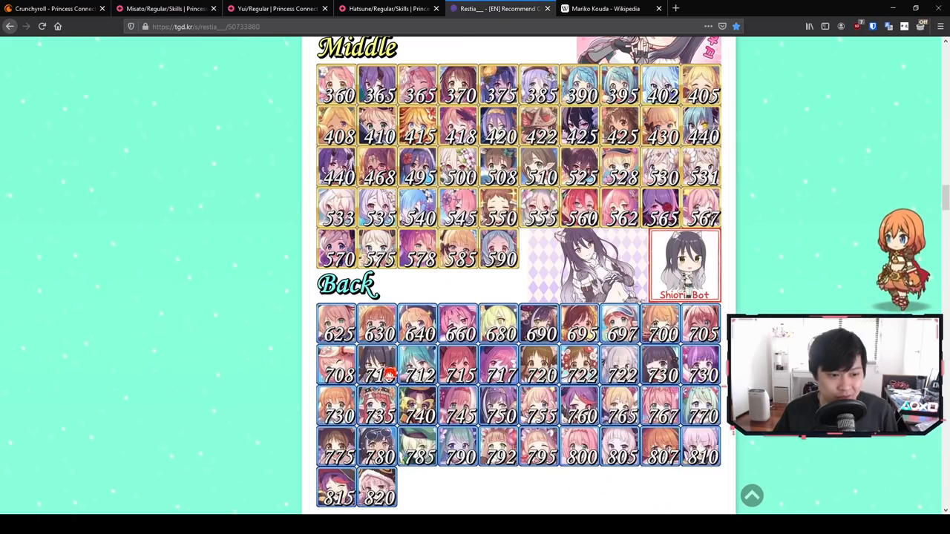
pyautogui.scroll(-3)
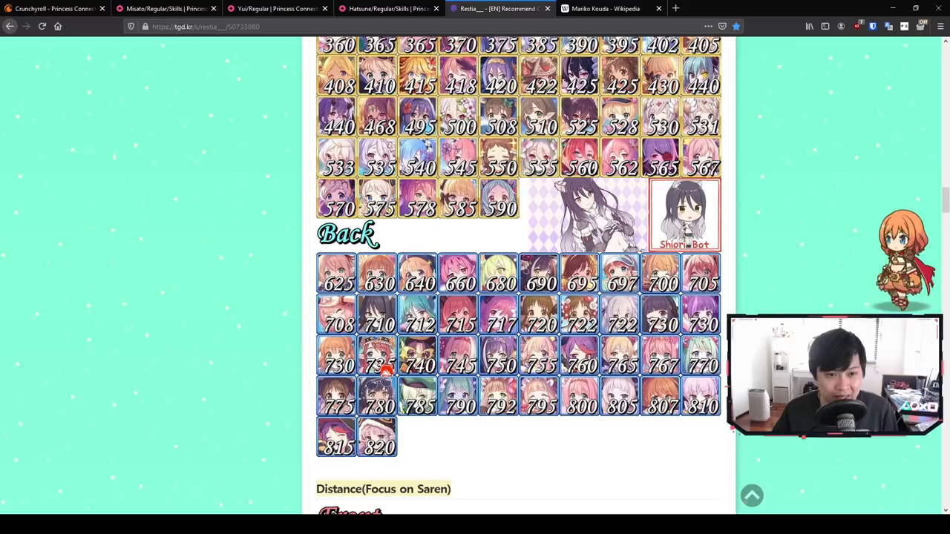
pyautogui.scroll(3)
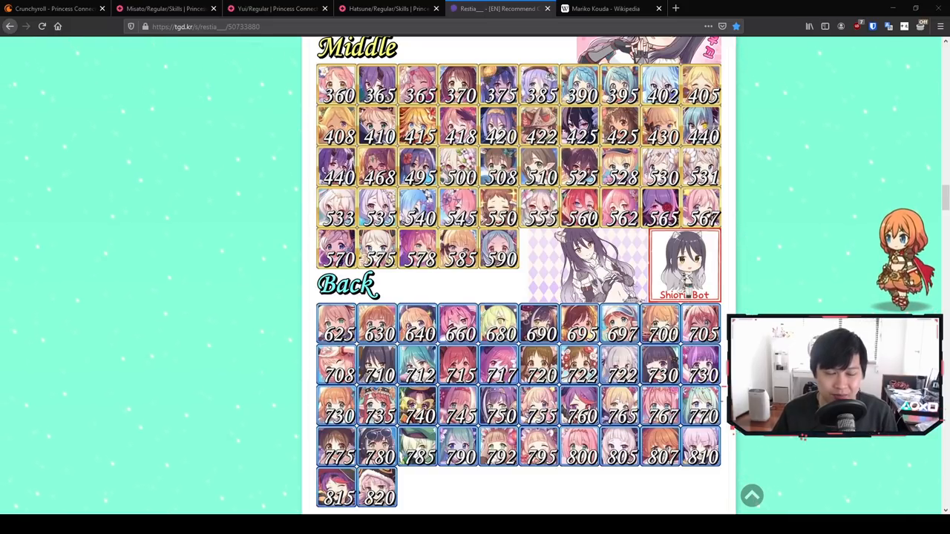
pyautogui.click(163, 9)
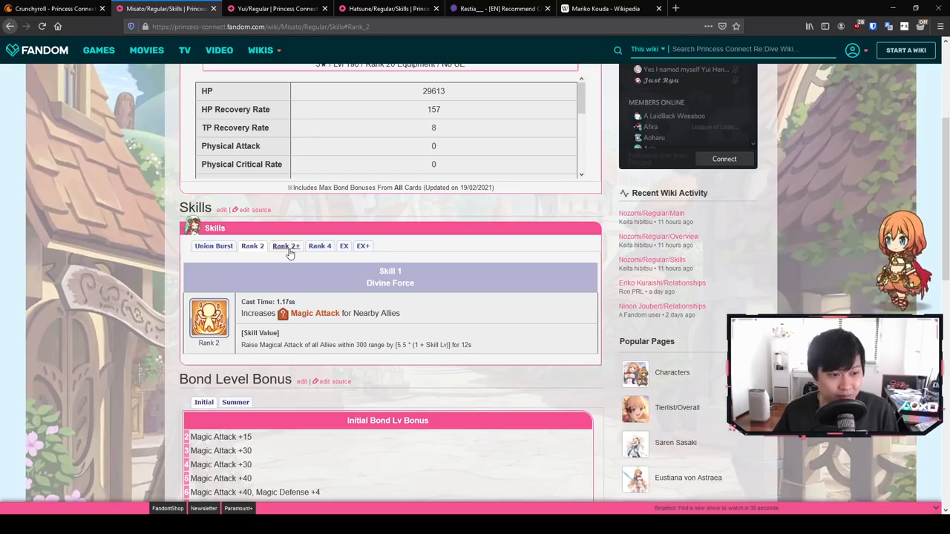
# - Show the Rank 2+ Divine Force+ skill, checking the tgd.kr range chart in between
pyautogui.click(285, 246)
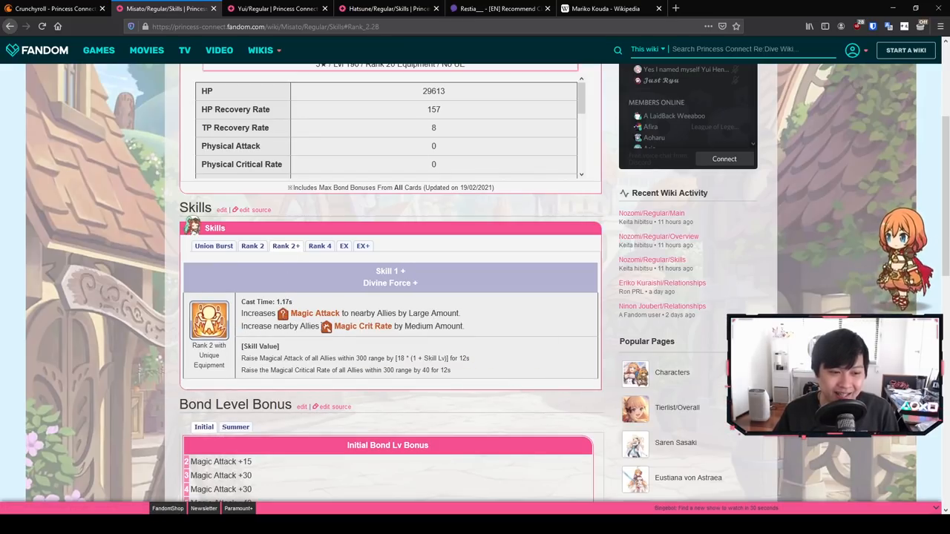
pyautogui.moveTo(362, 326)
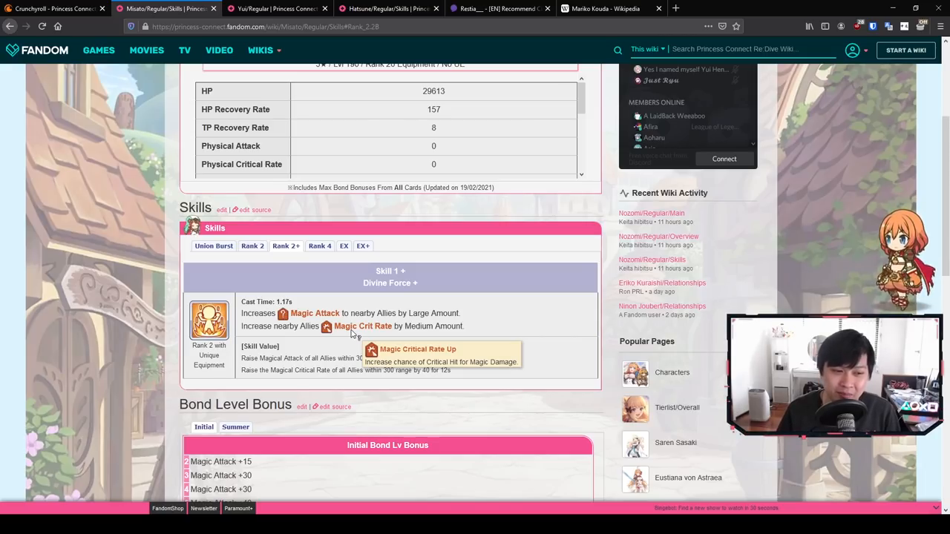
pyautogui.moveTo(404, 312)
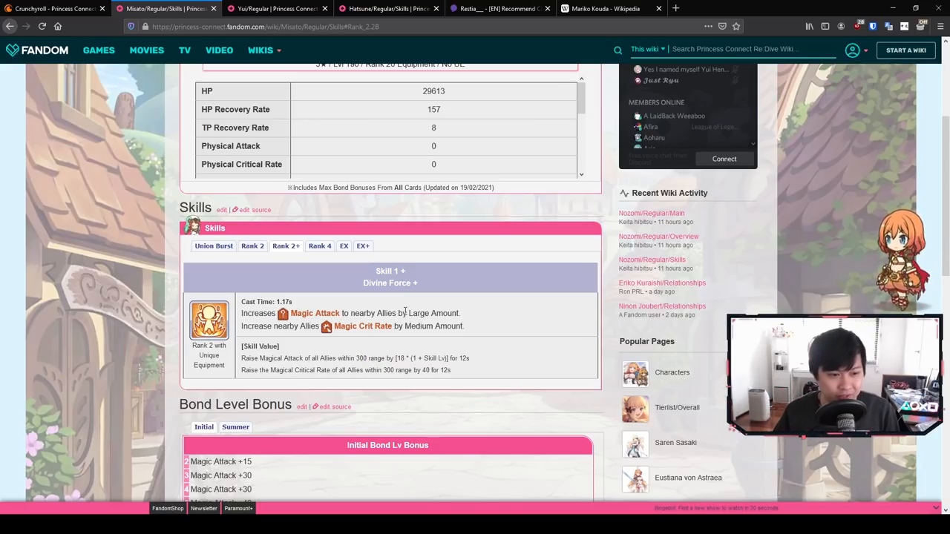
pyautogui.moveTo(466, 314)
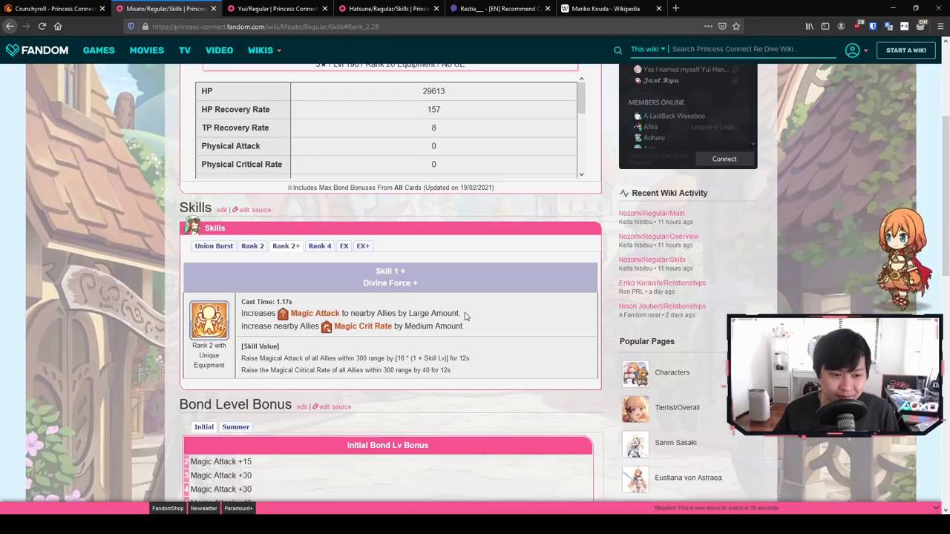
pyautogui.moveTo(436, 325)
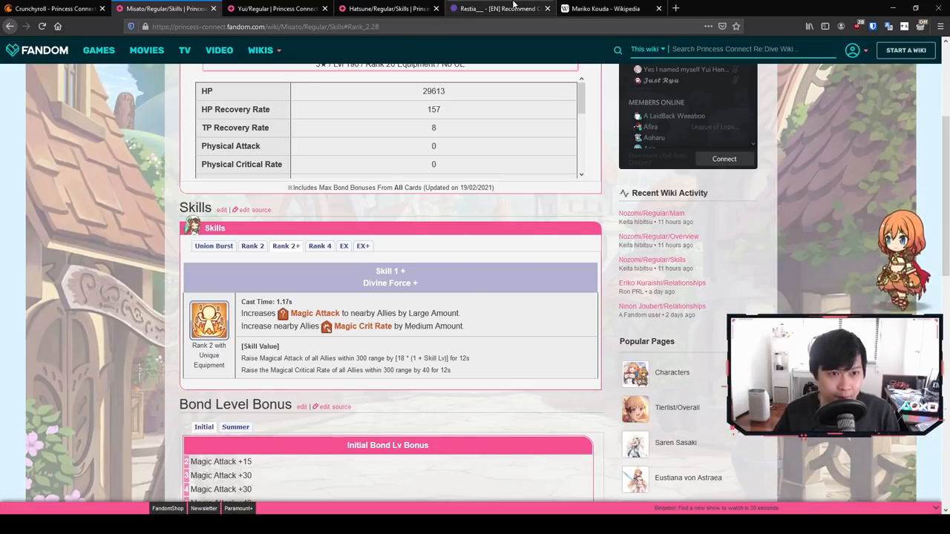
pyautogui.click(497, 9)
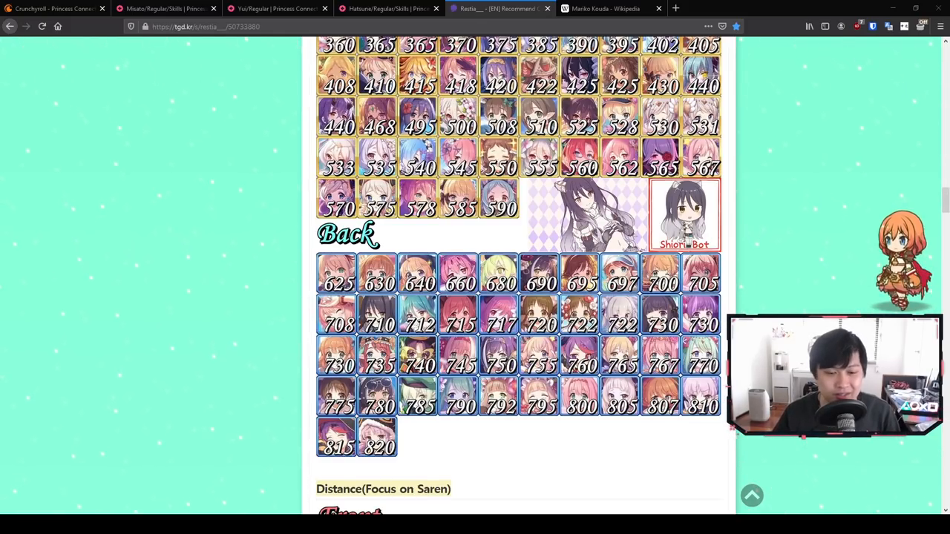
pyautogui.click(163, 9)
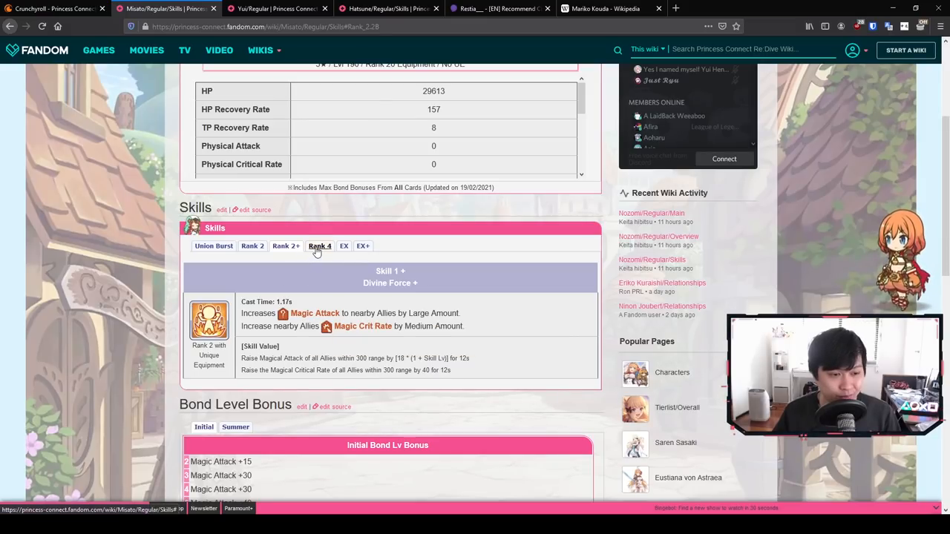
# - Show Rank 4 Affection Cure, comparing it briefly against the Union Burst entry
pyautogui.click(319, 247)
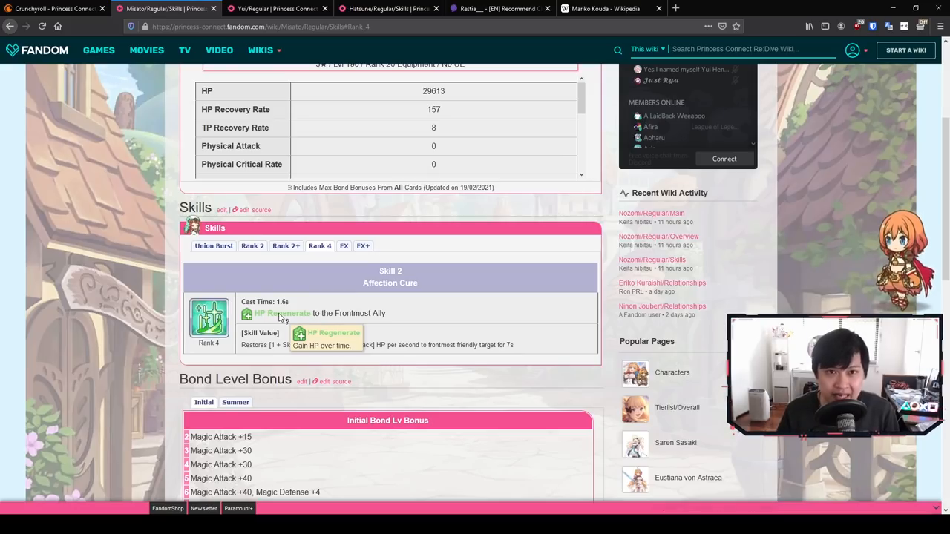
pyautogui.click(213, 246)
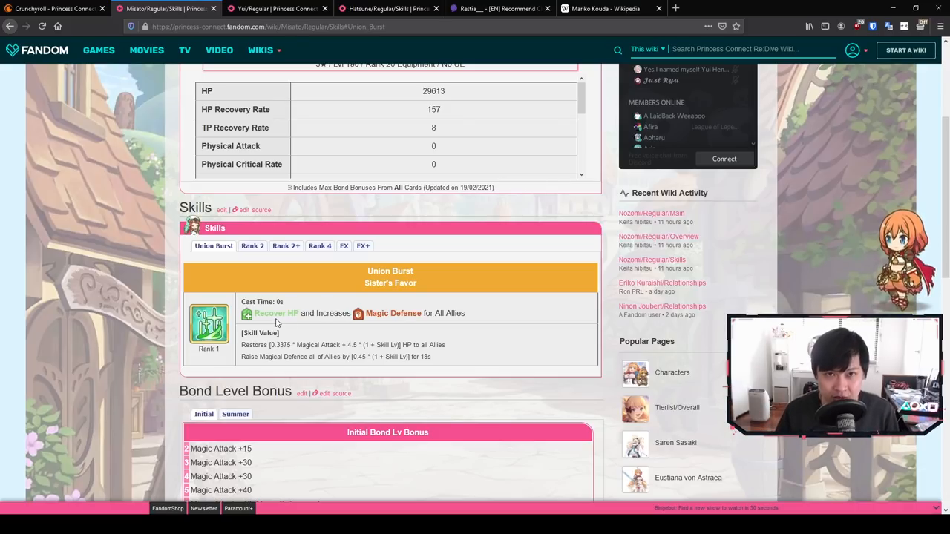
pyautogui.click(320, 247)
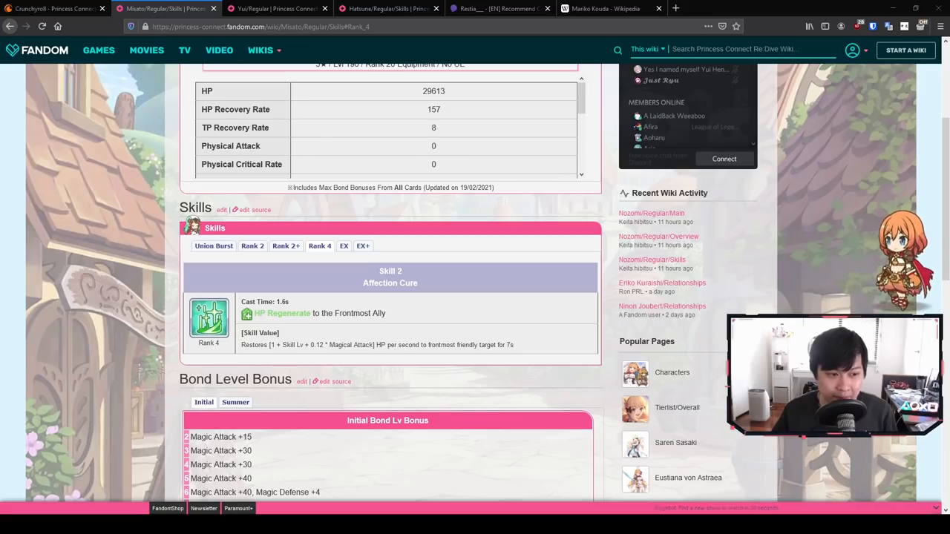
pyautogui.moveTo(282, 313)
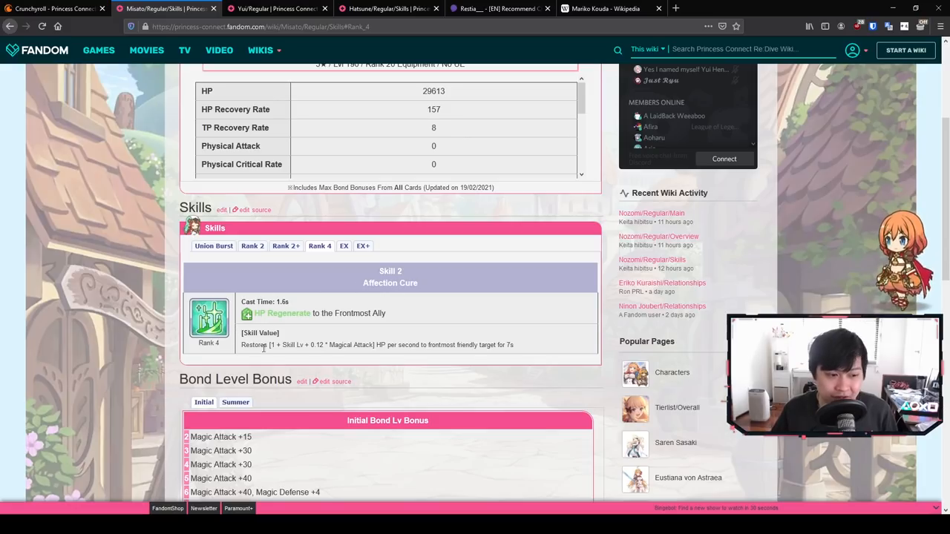
# - View Misato's EX skill details and glance down the page below it
pyautogui.click(344, 247)
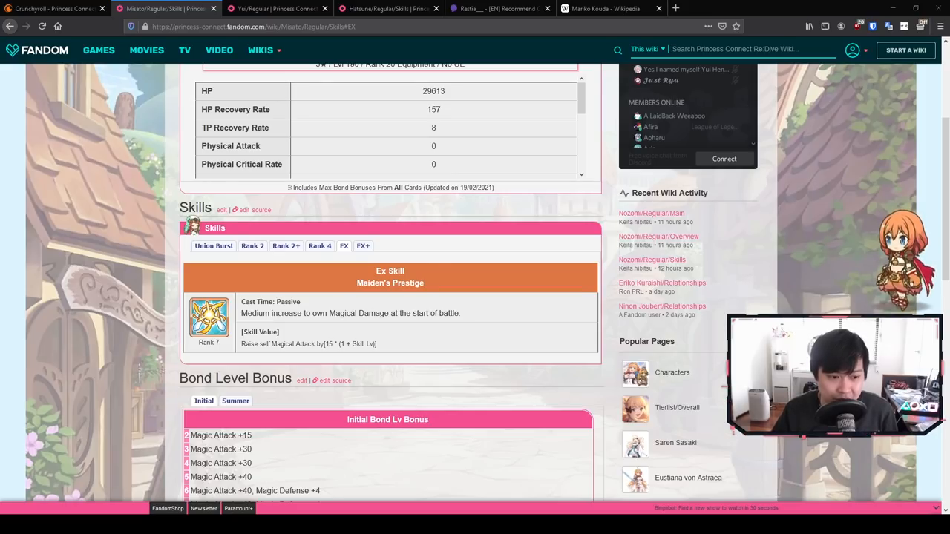
pyautogui.scroll(-3)
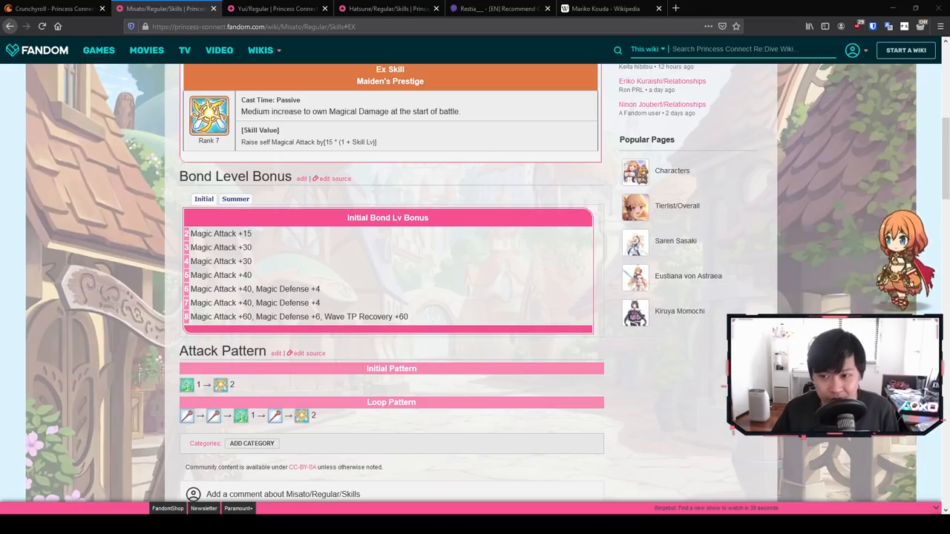
pyautogui.scroll(3)
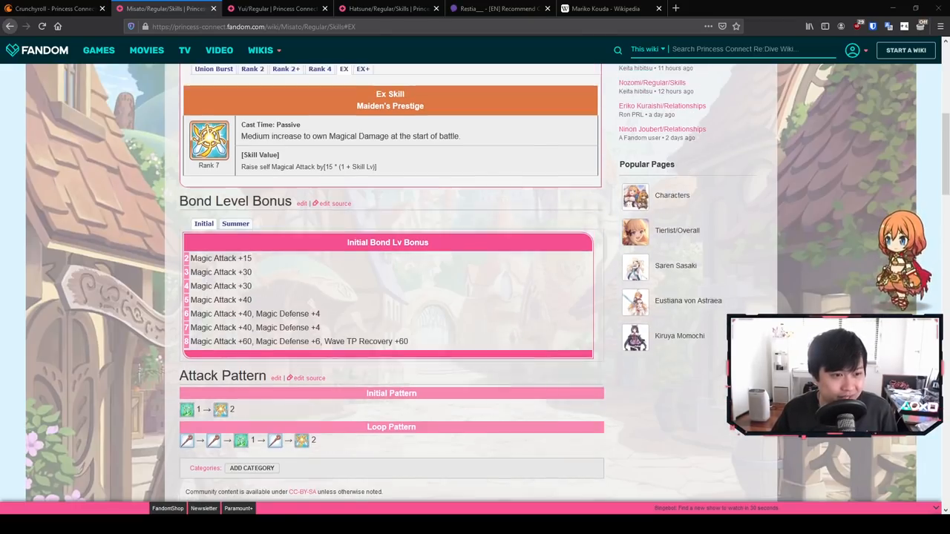
# - Show Rank 2 Divine Force, then review her Bond Level Bonus and attack pattern
pyautogui.click(253, 196)
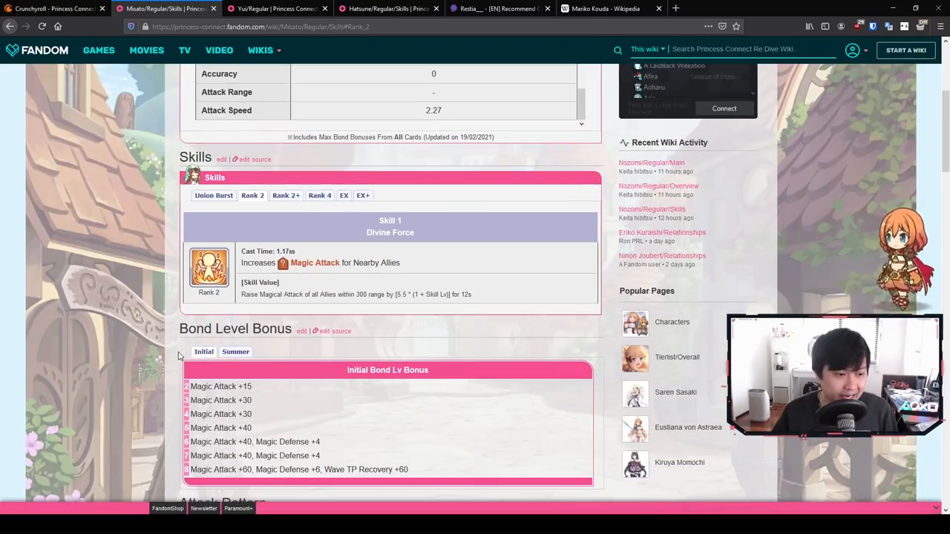
pyautogui.scroll(-3)
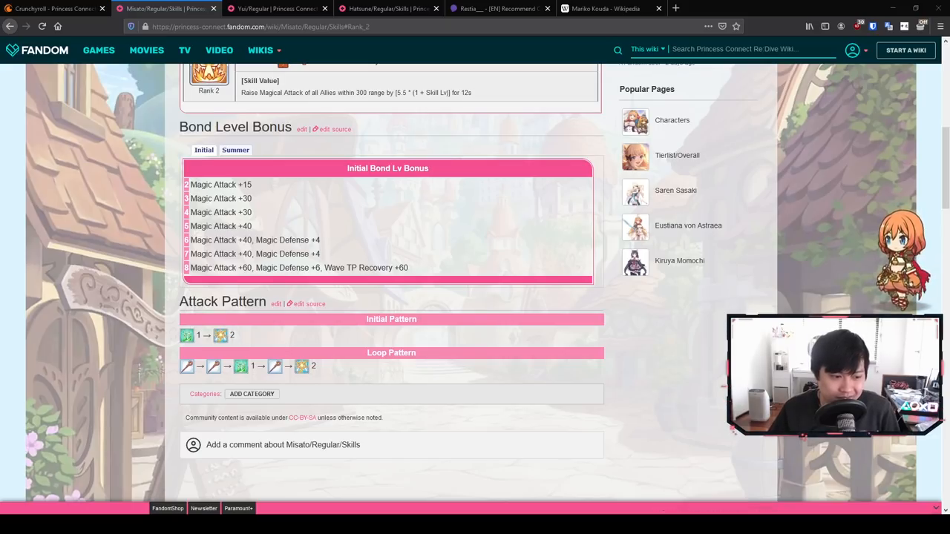
pyautogui.scroll(3)
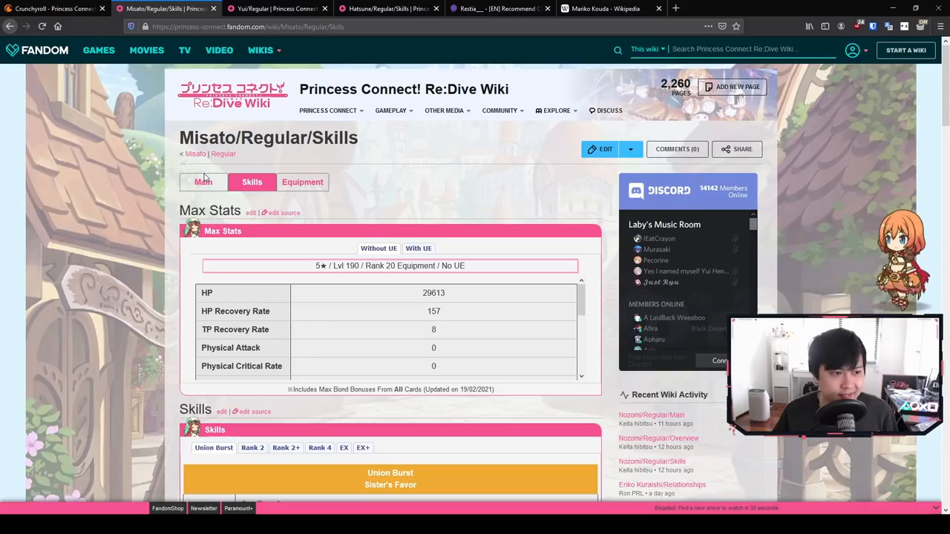
# - Return to Misato's Main page and scroll down through her card art to Card Availability
pyautogui.click(201, 181)
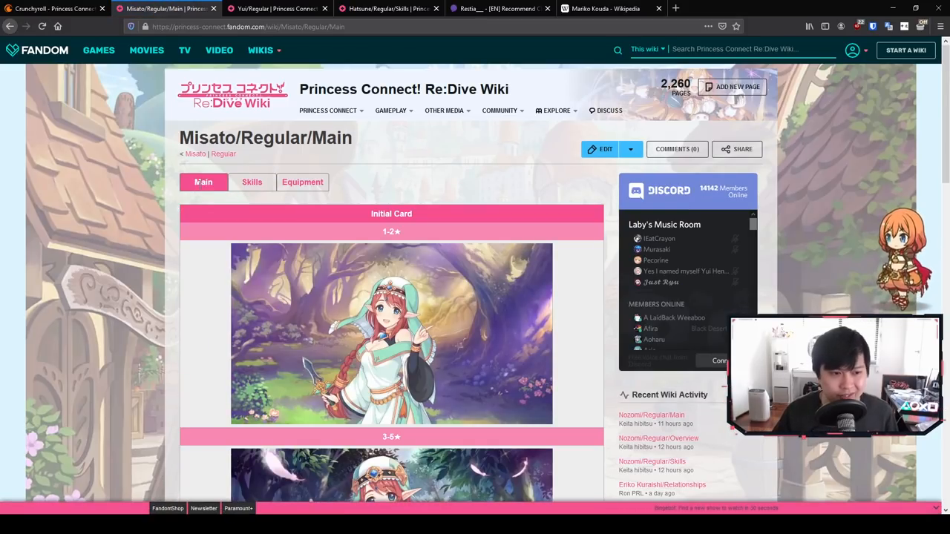
pyautogui.scroll(-3)
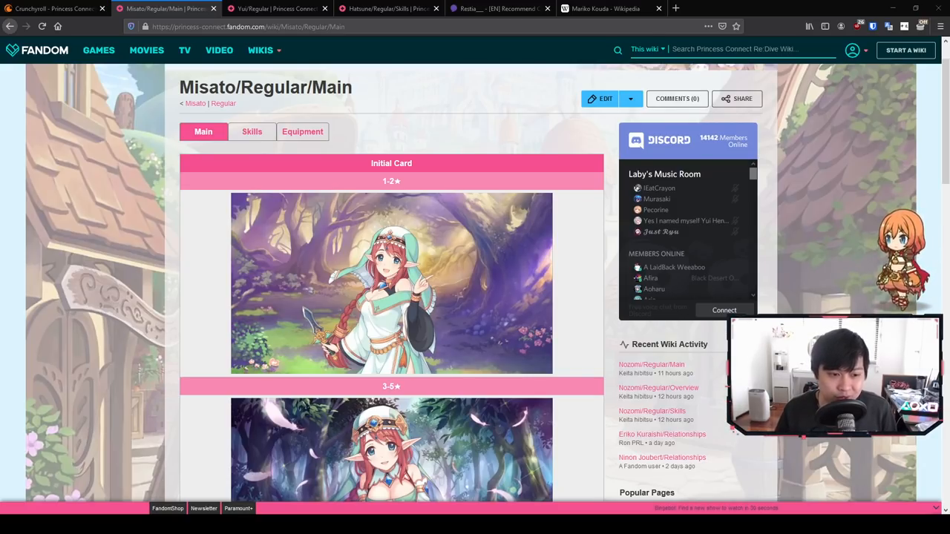
pyautogui.scroll(-3)
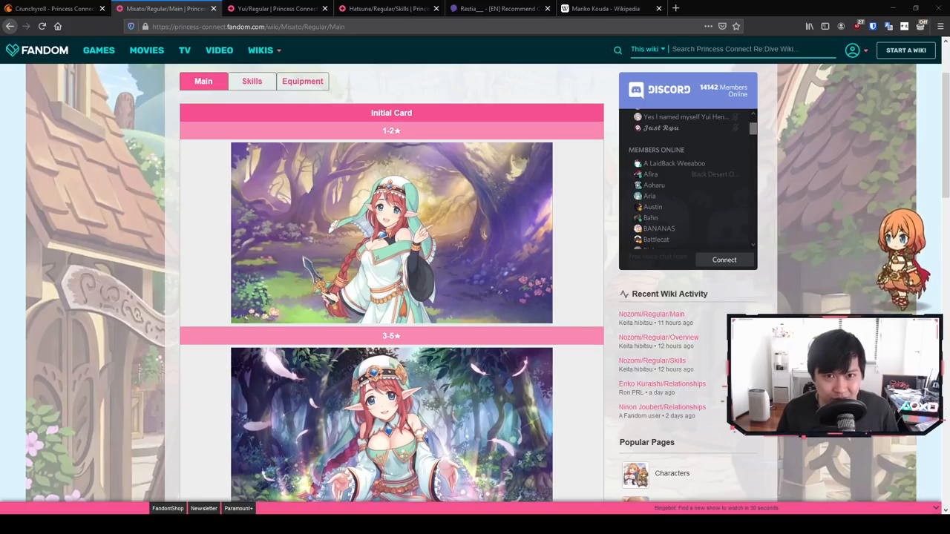
pyautogui.scroll(-3)
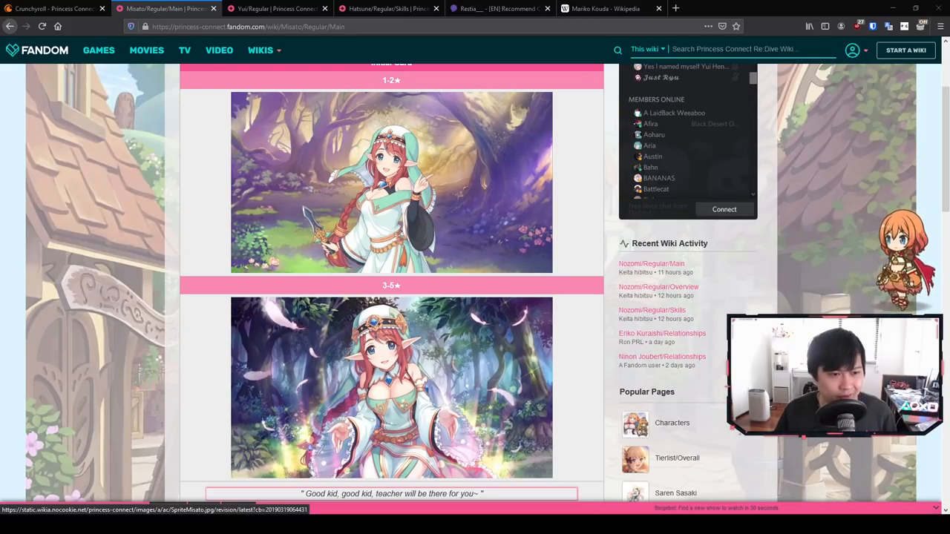
pyautogui.scroll(-3)
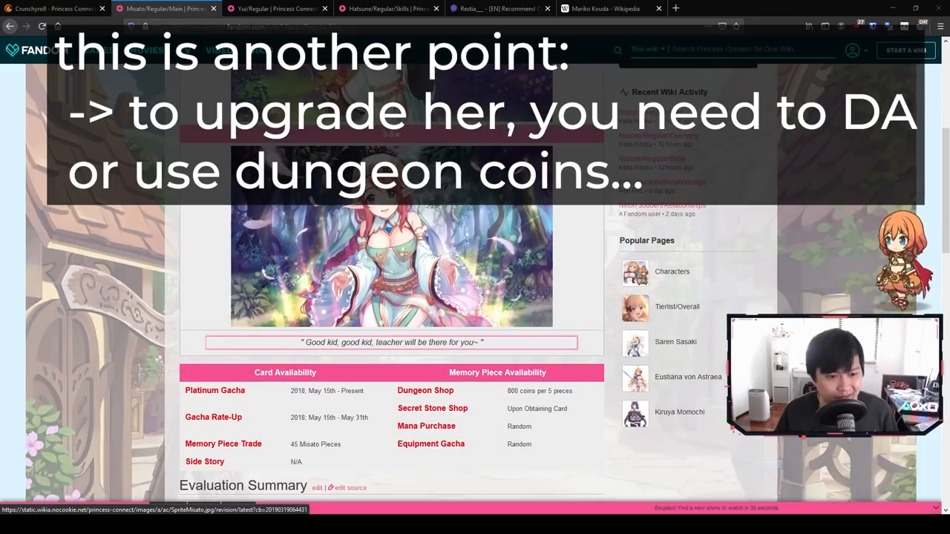
pyautogui.scroll(-3)
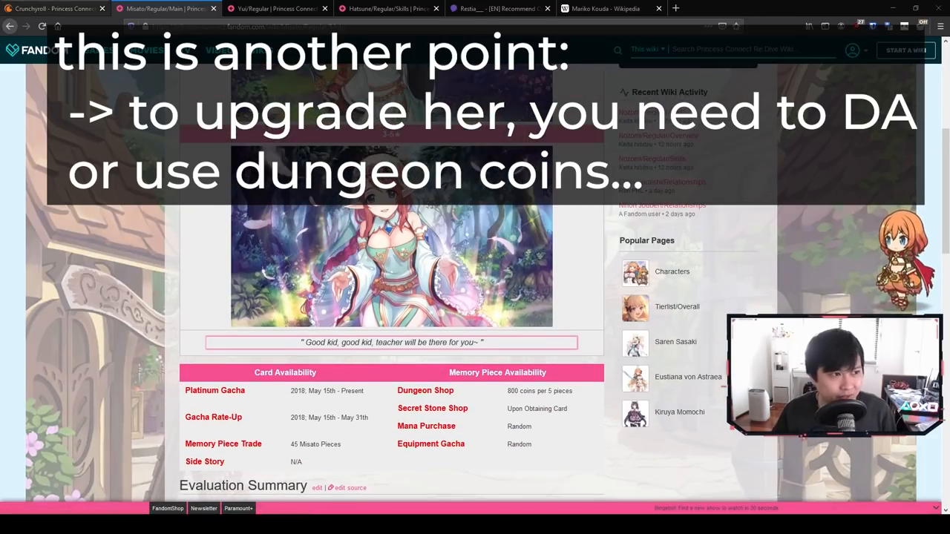
# - Pass by the Crunchyroll article to Hatsune/Regular/Main and go to her Skills page
pyautogui.click(56, 9)
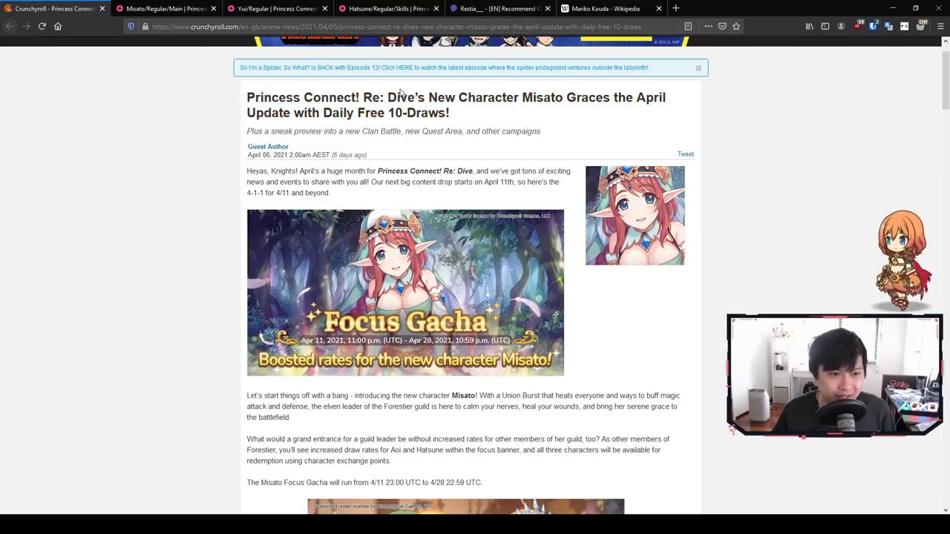
pyautogui.moveTo(424, 185)
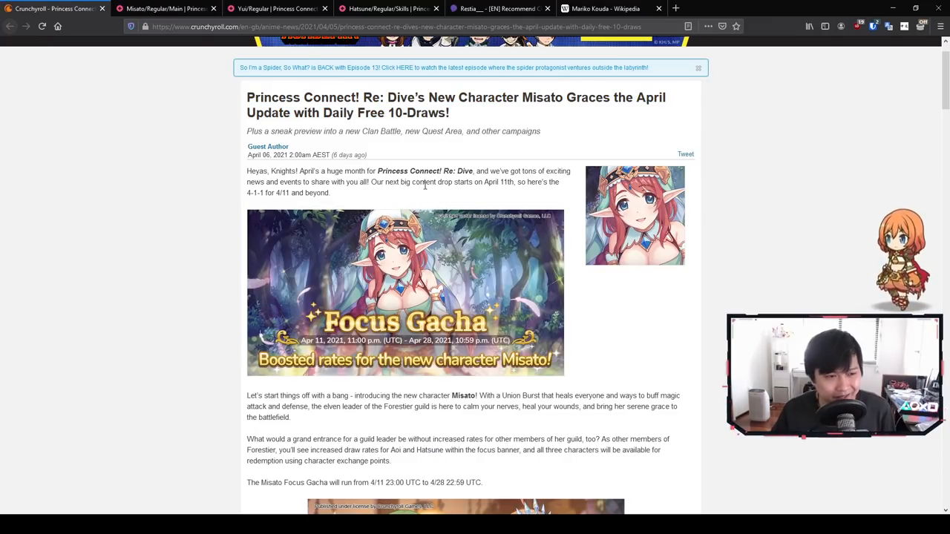
pyautogui.click(386, 9)
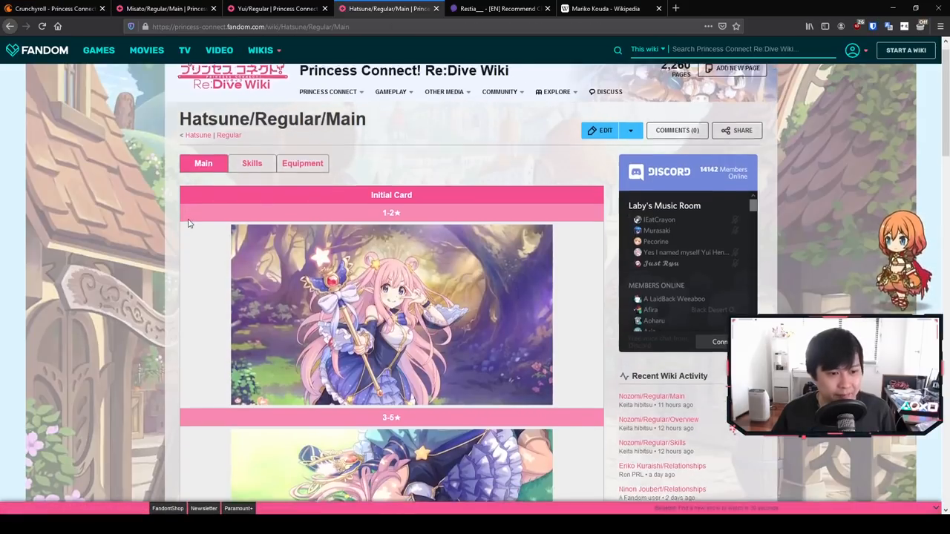
pyautogui.scroll(3)
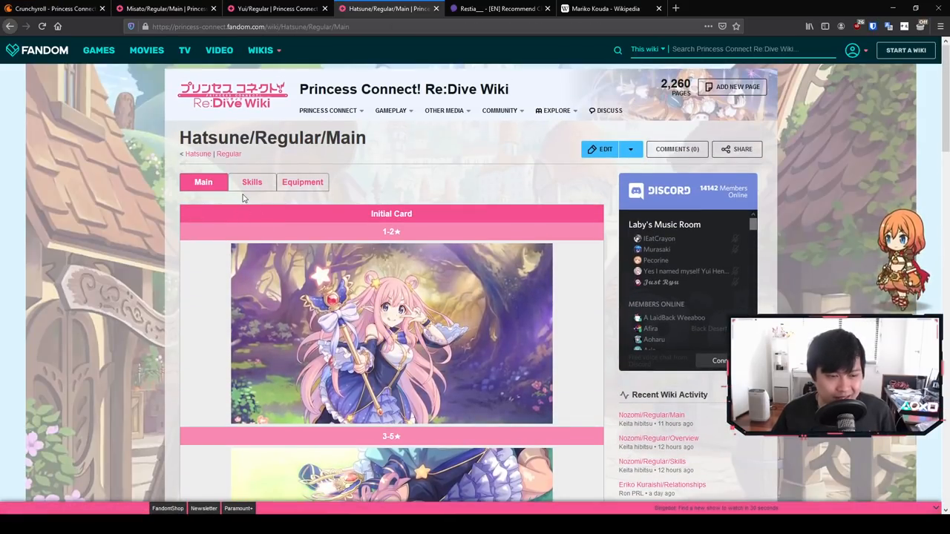
pyautogui.click(252, 181)
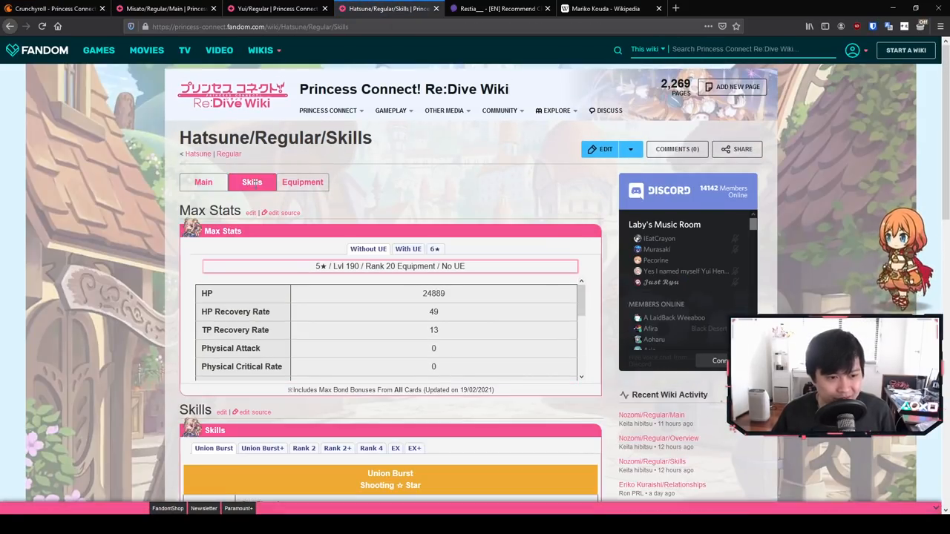
# - Scroll to Hatsune's skills and show her Rank 2+ Psycho Blast+ with unique equipment
pyautogui.scroll(-3)
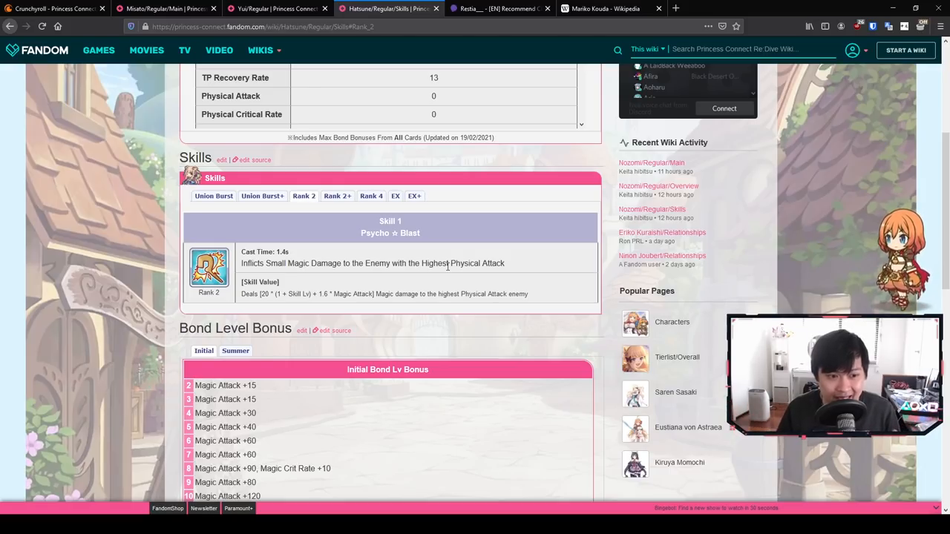
pyautogui.moveTo(335, 264)
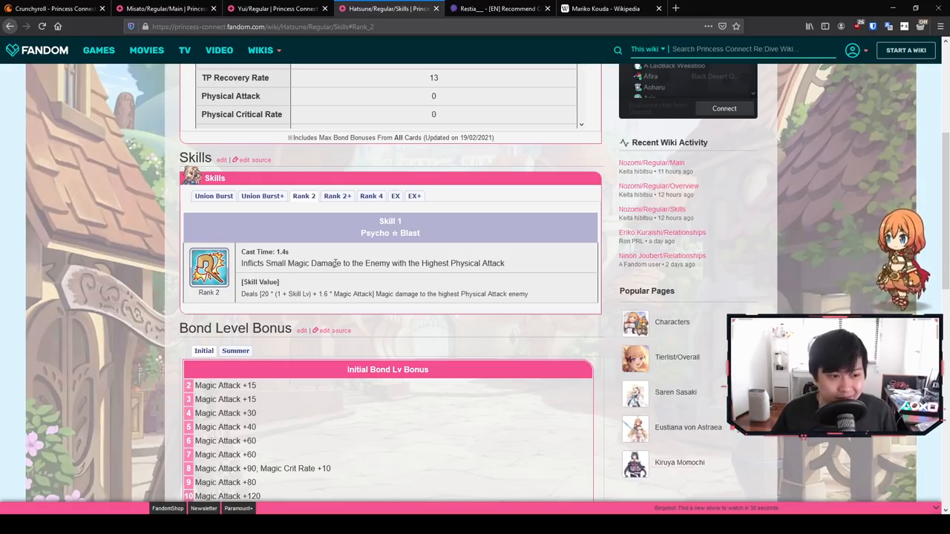
pyautogui.click(337, 196)
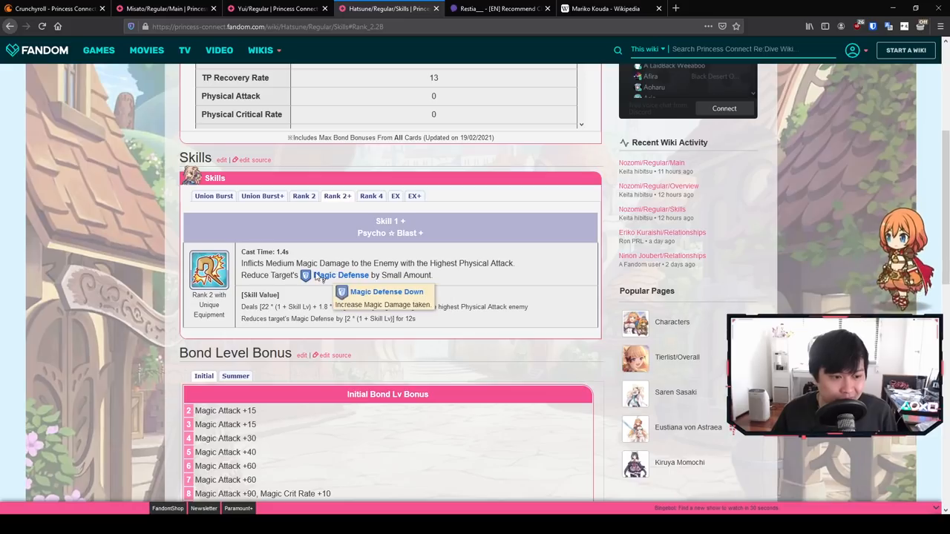
pyautogui.moveTo(373, 274)
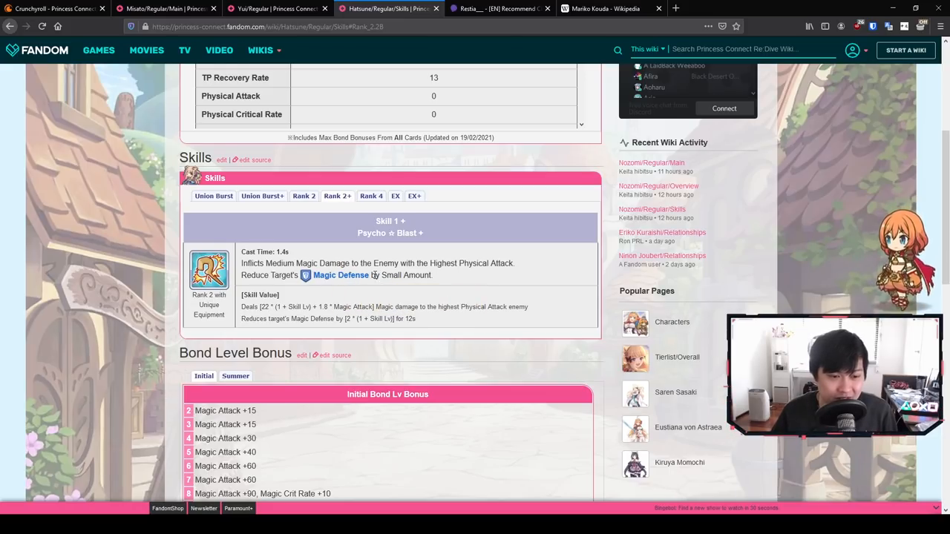
pyautogui.moveTo(354, 261)
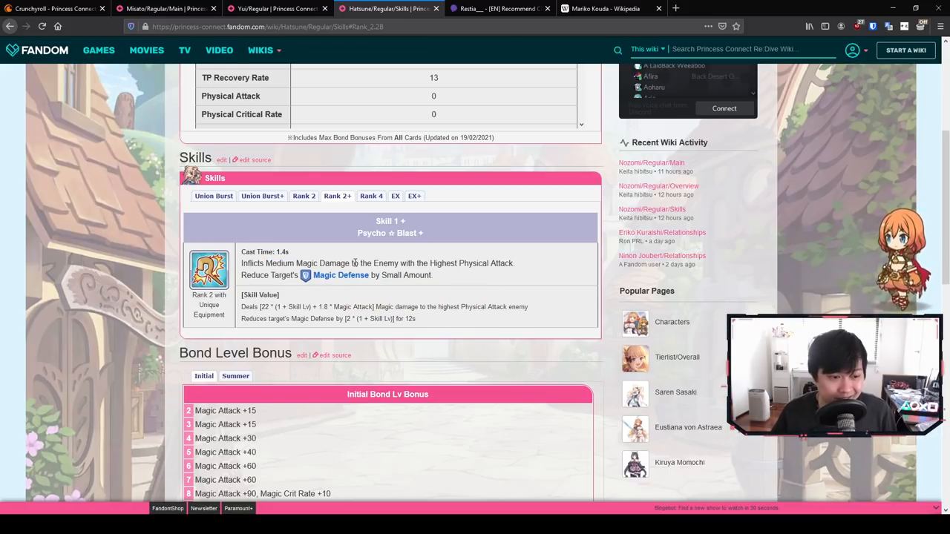
pyautogui.moveTo(338, 256)
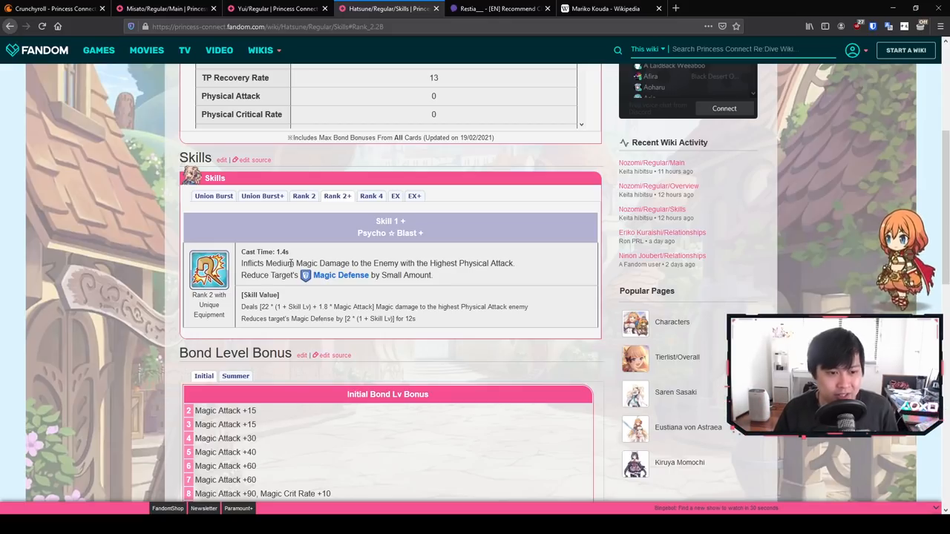
pyautogui.moveTo(440, 279)
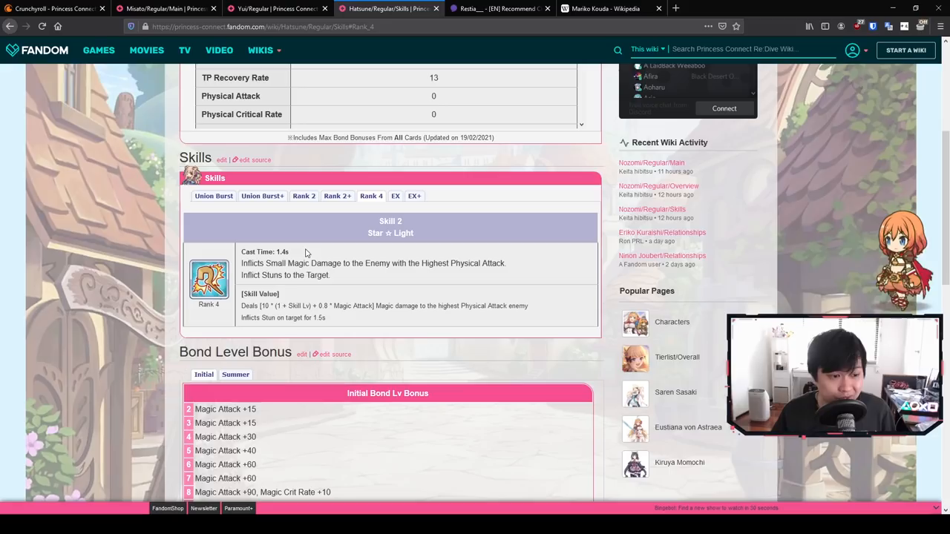
pyautogui.moveTo(440, 273)
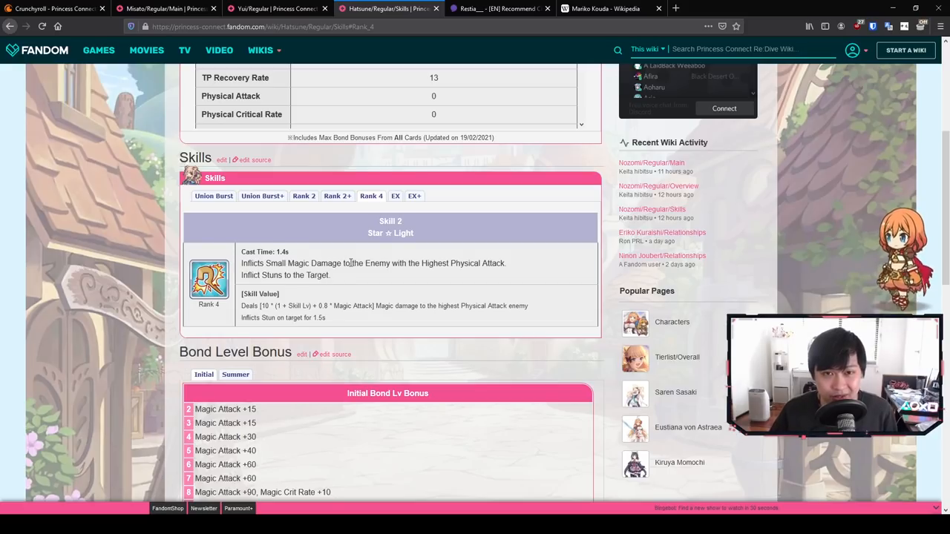
pyautogui.moveTo(246, 209)
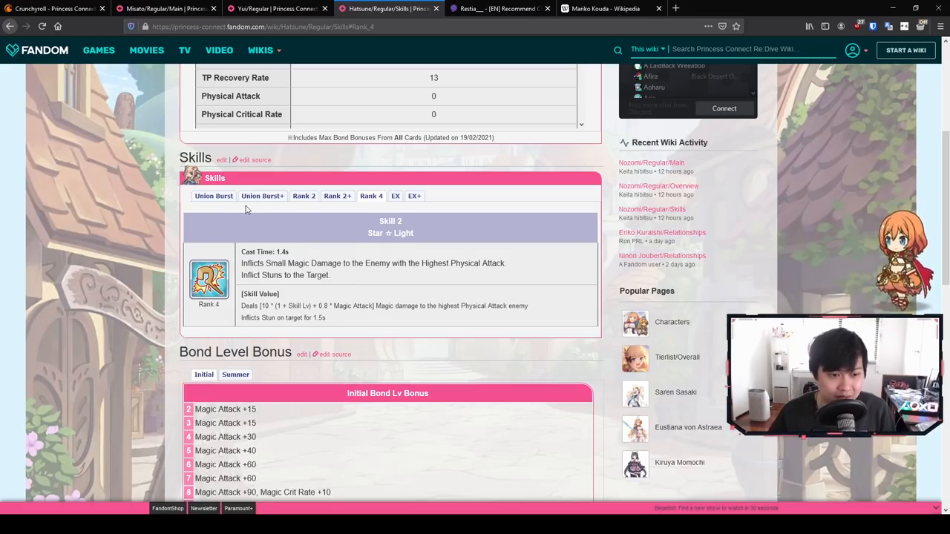
# - Show Hatsune's passive EX skill and review her bond bonuses and attack pattern below
pyautogui.click(394, 196)
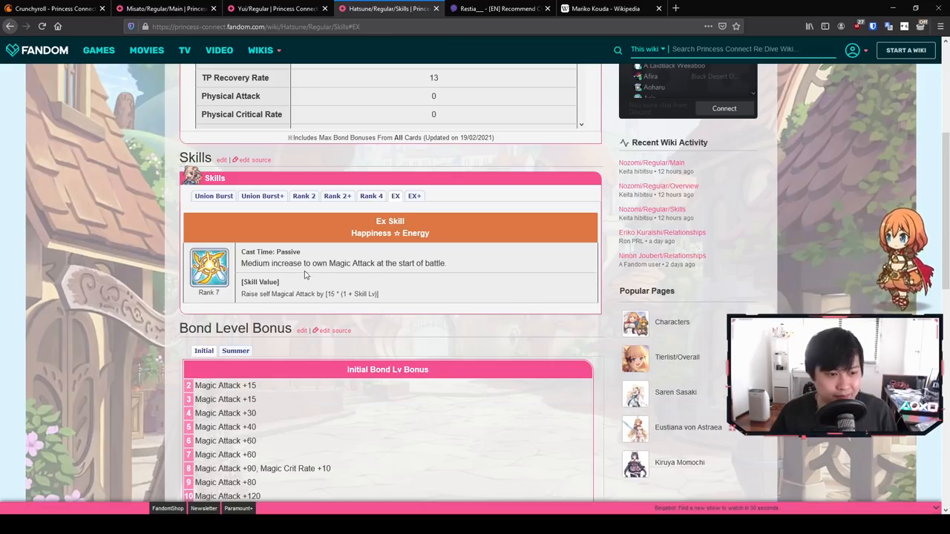
pyautogui.scroll(-3)
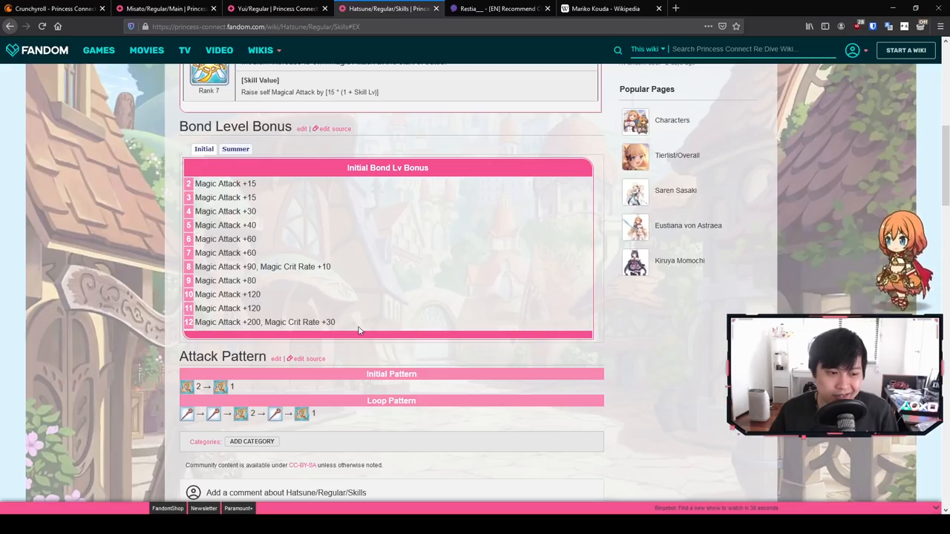
pyautogui.moveTo(362, 328)
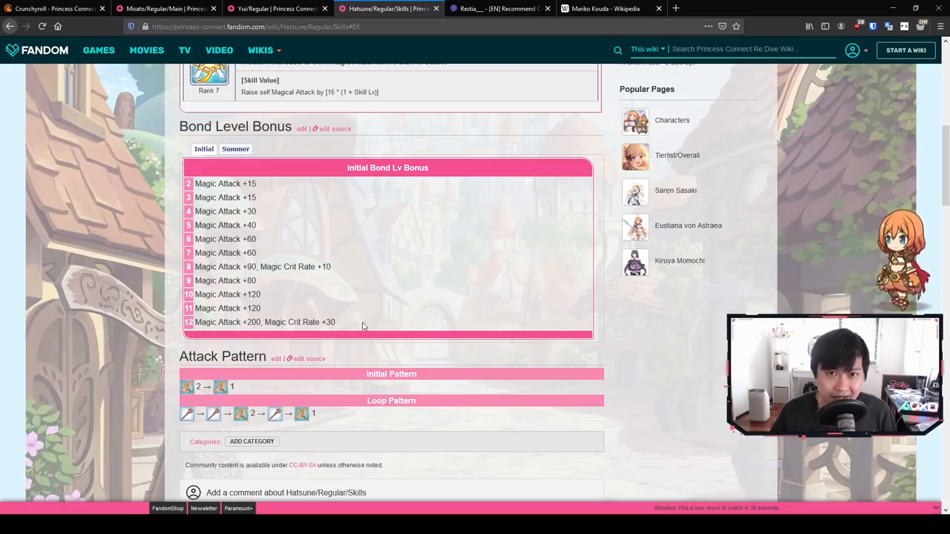
pyautogui.scroll(-3)
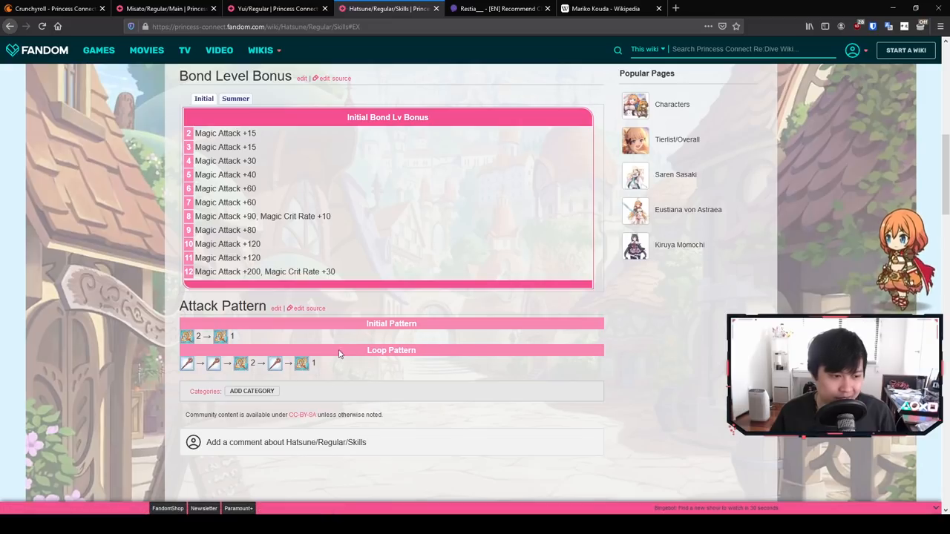
pyautogui.scroll(3)
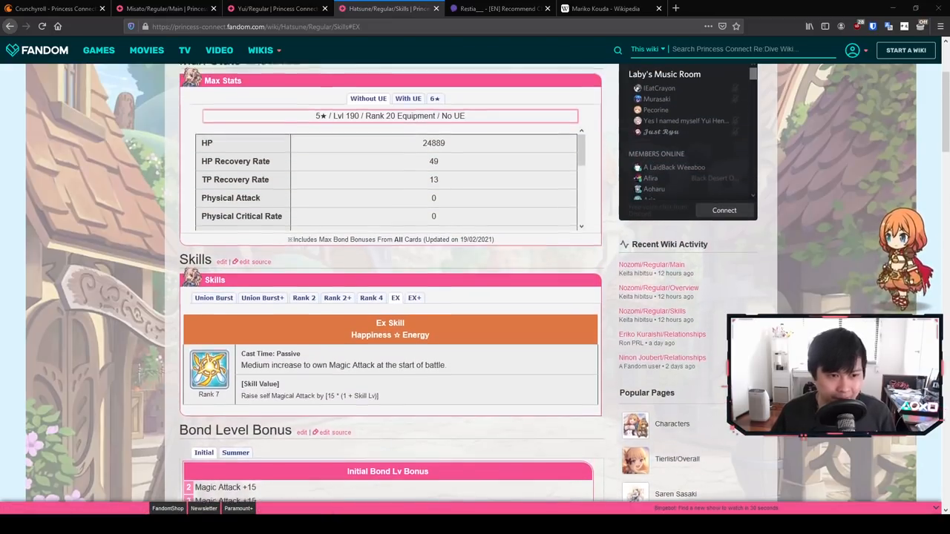
pyautogui.scroll(3)
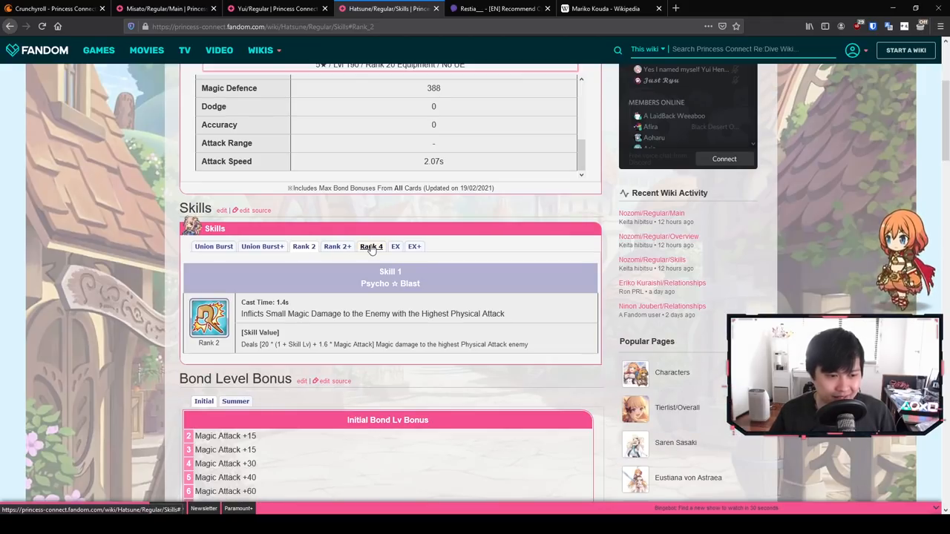
# - Check her Rank 2 skill details, then go to Hatsune's Main character page
pyautogui.click(214, 246)
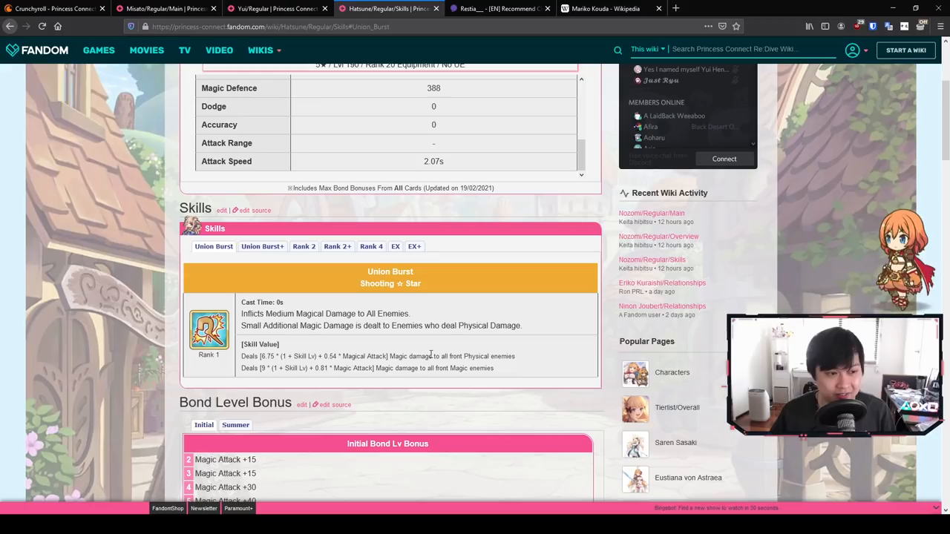
pyautogui.moveTo(409, 354)
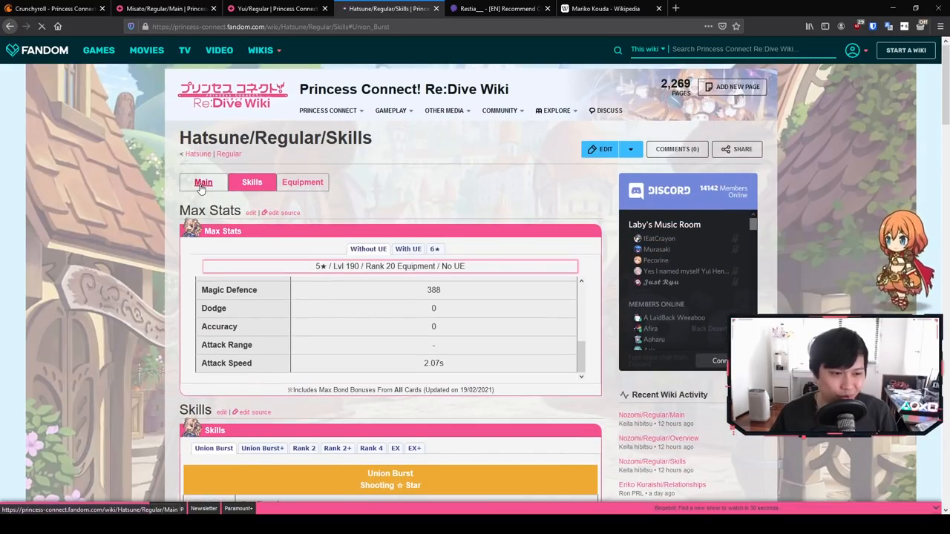
pyautogui.click(203, 181)
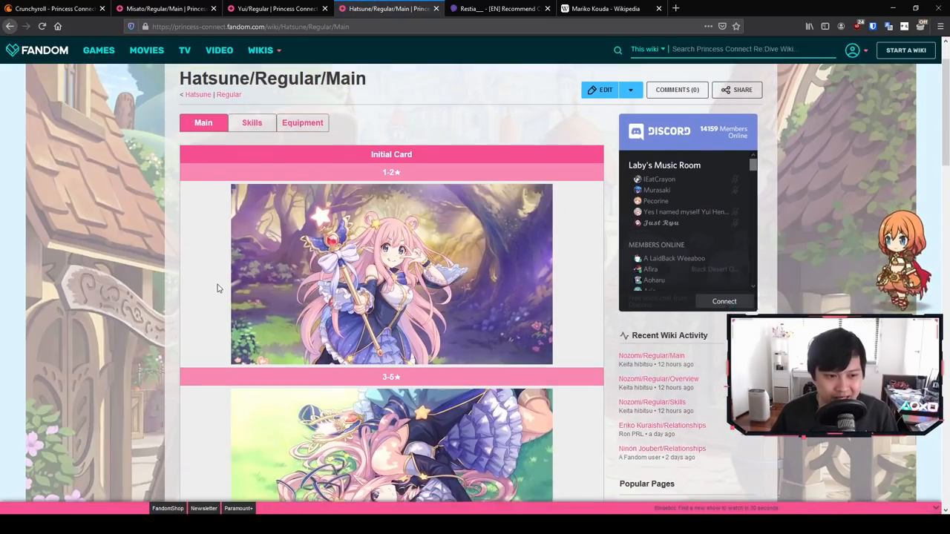
# - Scroll down Hatsune's Main page to look over her card artwork
pyautogui.scroll(-3)
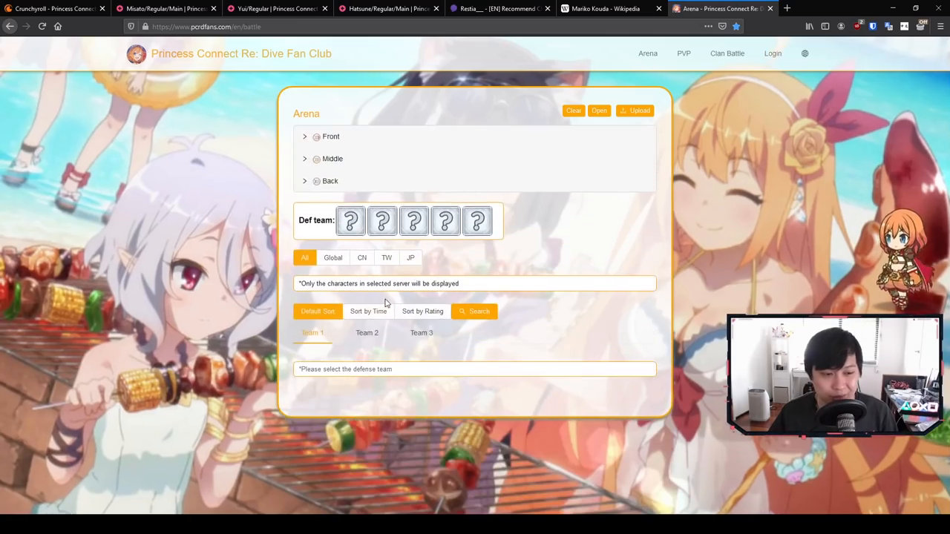
# - Filter the arena search to Global server characters, browse the roster, then switch to Mariko Kouda's Wikipedia tab
pyautogui.click(333, 258)
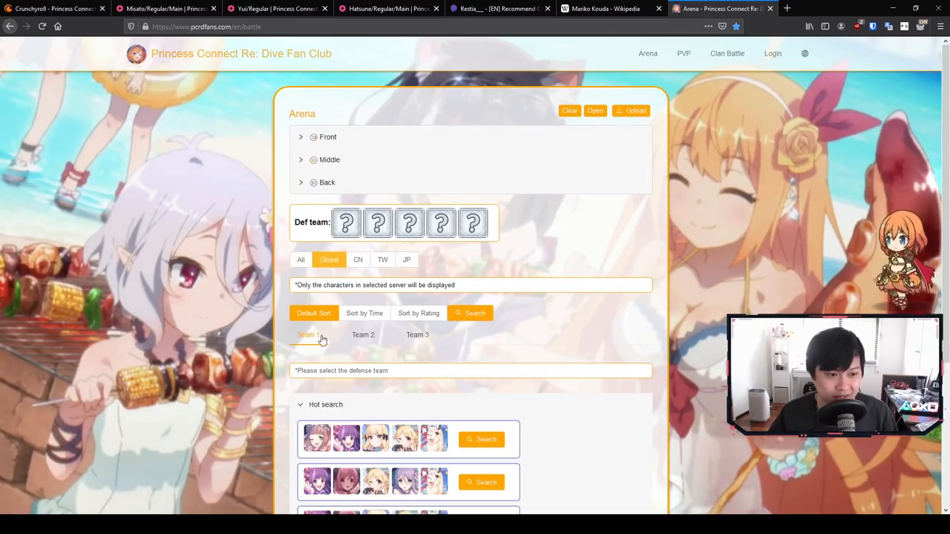
pyautogui.scroll(-3)
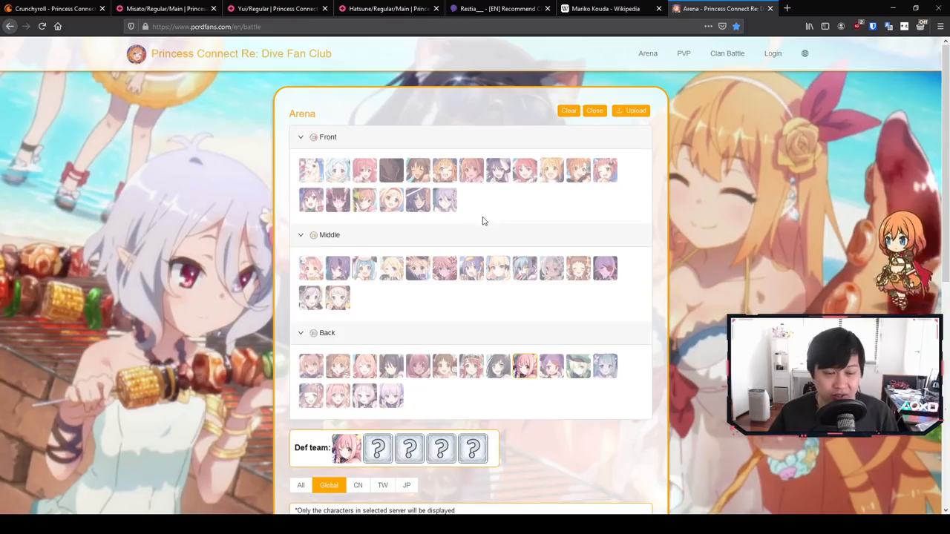
pyautogui.scroll(-3)
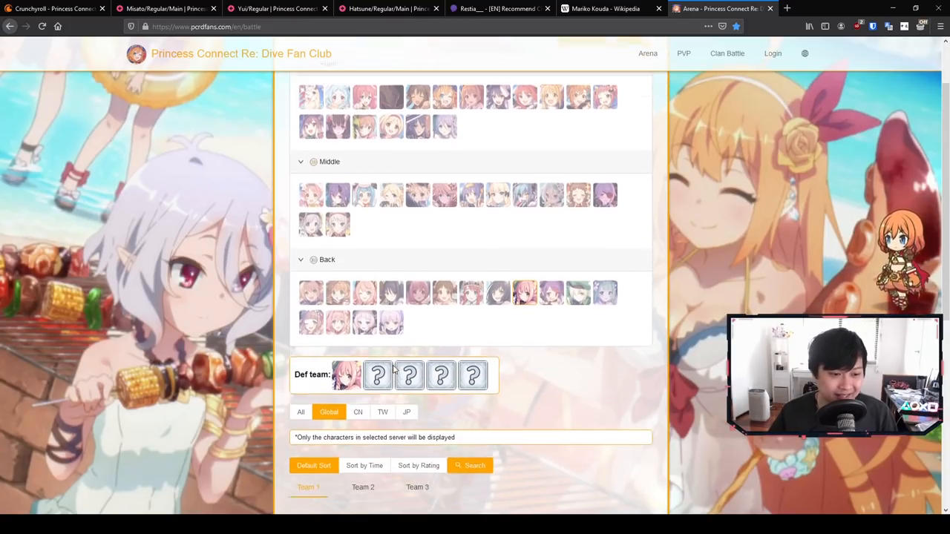
pyautogui.scroll(3)
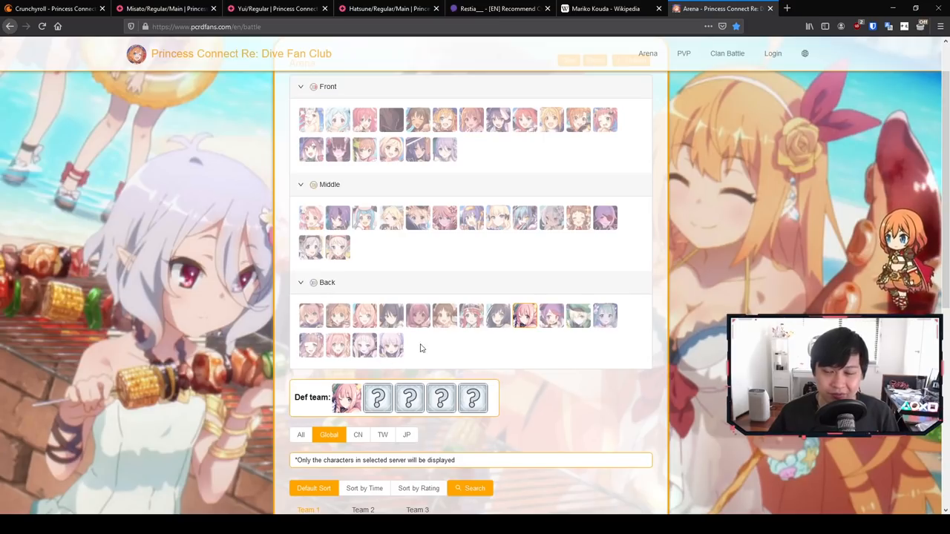
pyautogui.moveTo(429, 356)
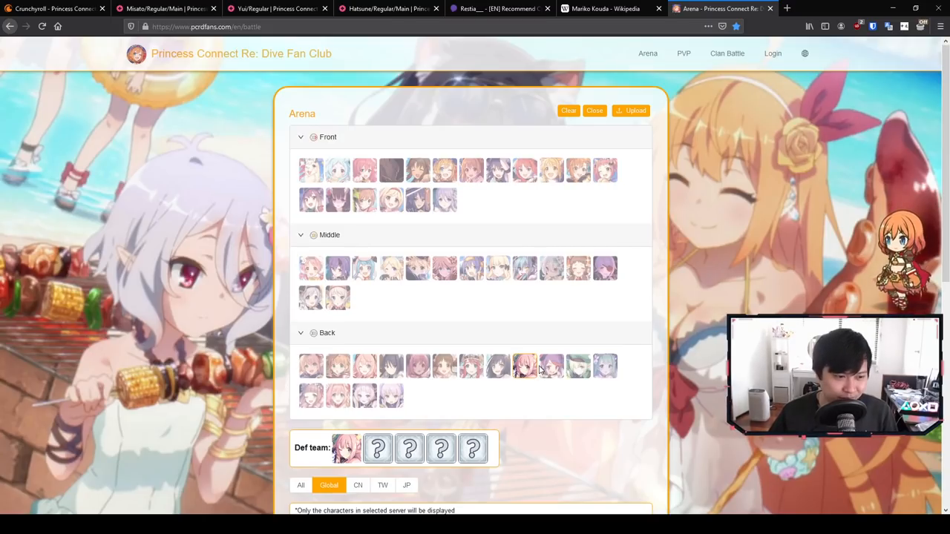
pyautogui.moveTo(596, 377)
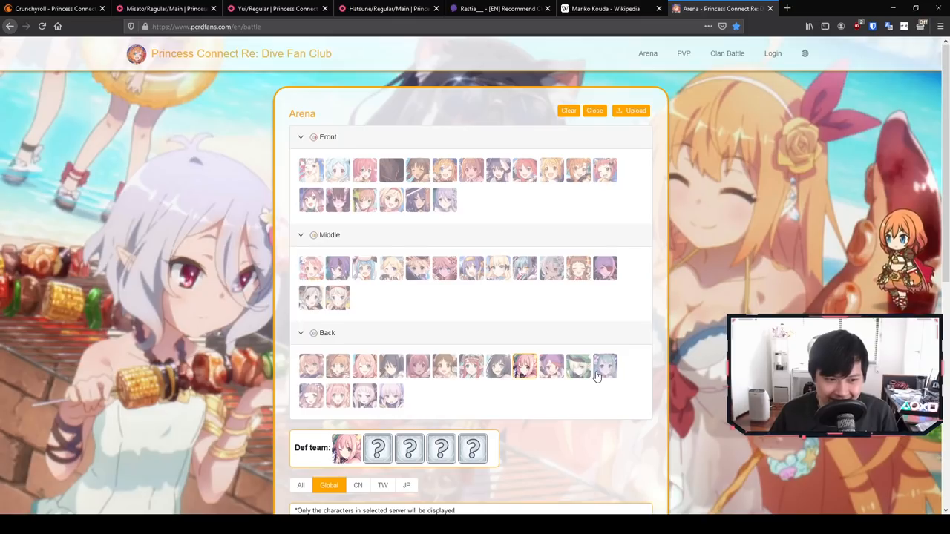
pyautogui.click(609, 9)
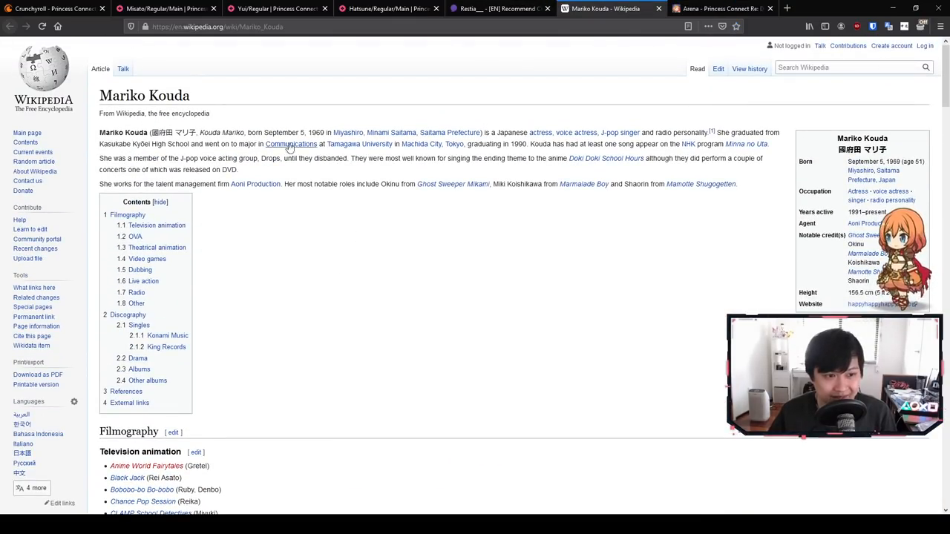
pyautogui.moveTo(459, 210)
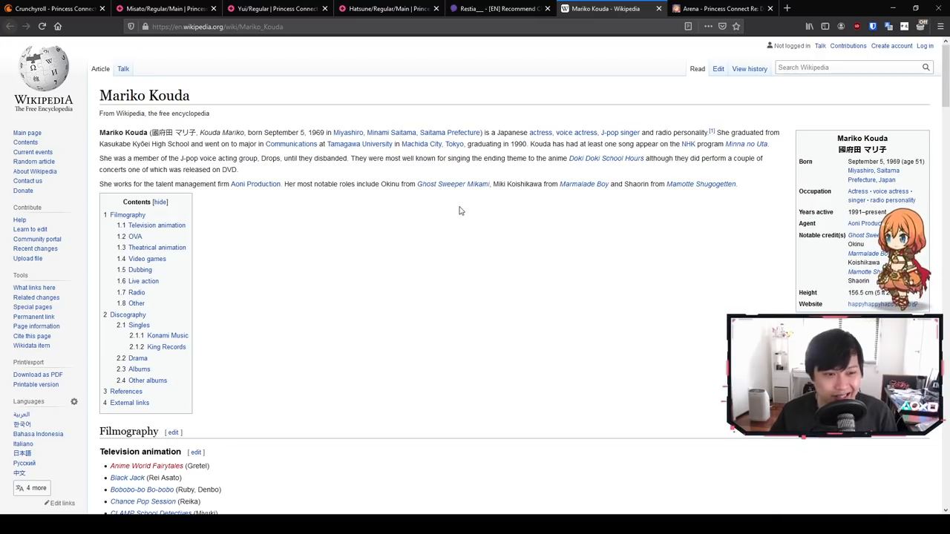
# - Browse Mariko Kouda's filmography and highlight her Masamune-kun's Revenge role
pyautogui.scroll(-3)
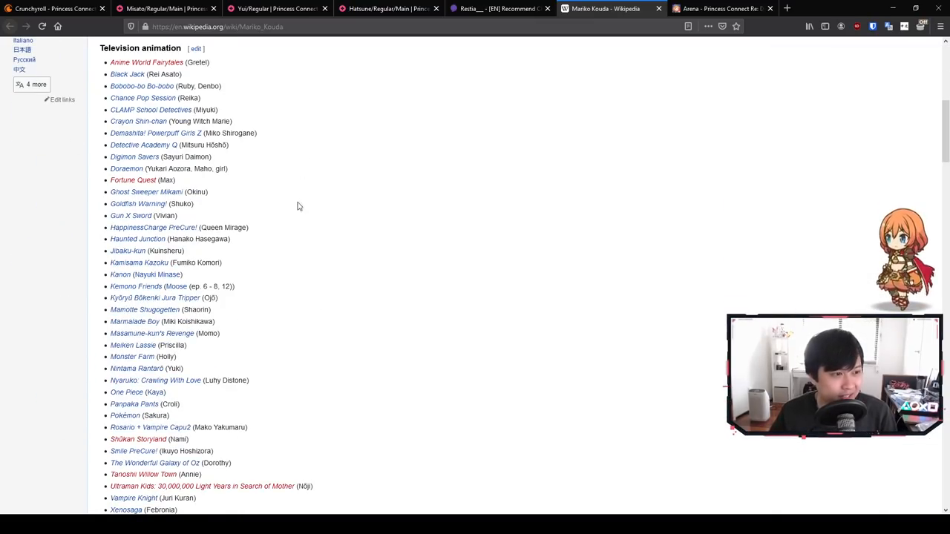
pyautogui.scroll(-3)
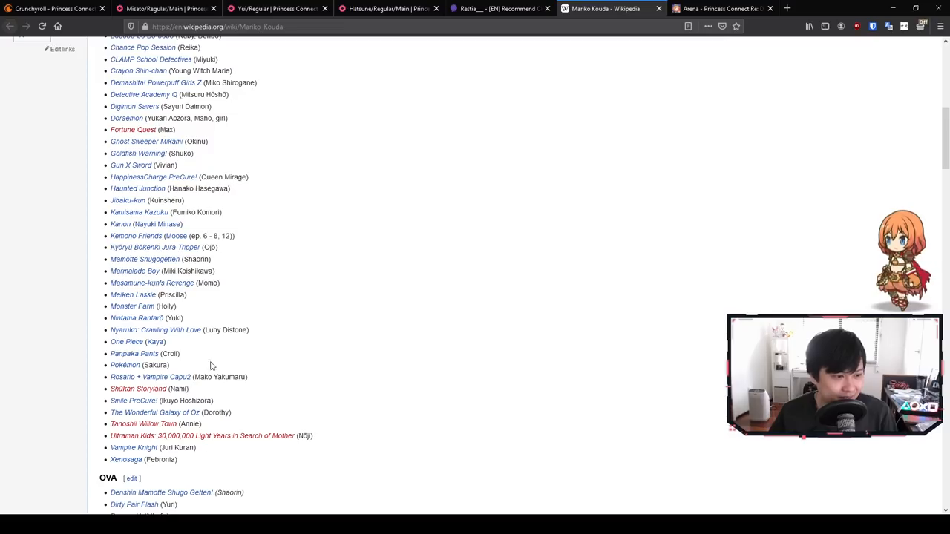
pyautogui.doubleClick(151, 281)
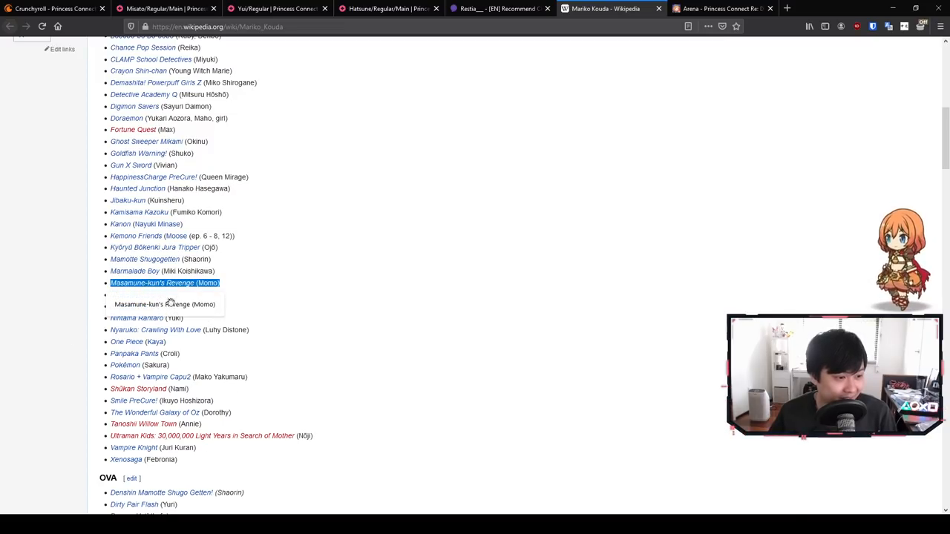
pyautogui.scroll(3)
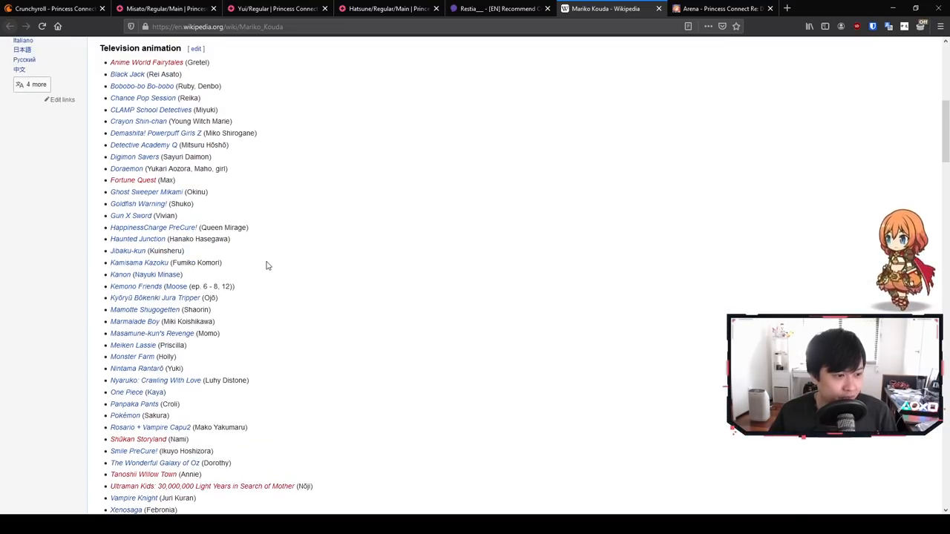
# - Read the remaining filmography sections, then return to the Crunchyroll news article
pyautogui.scroll(-3)
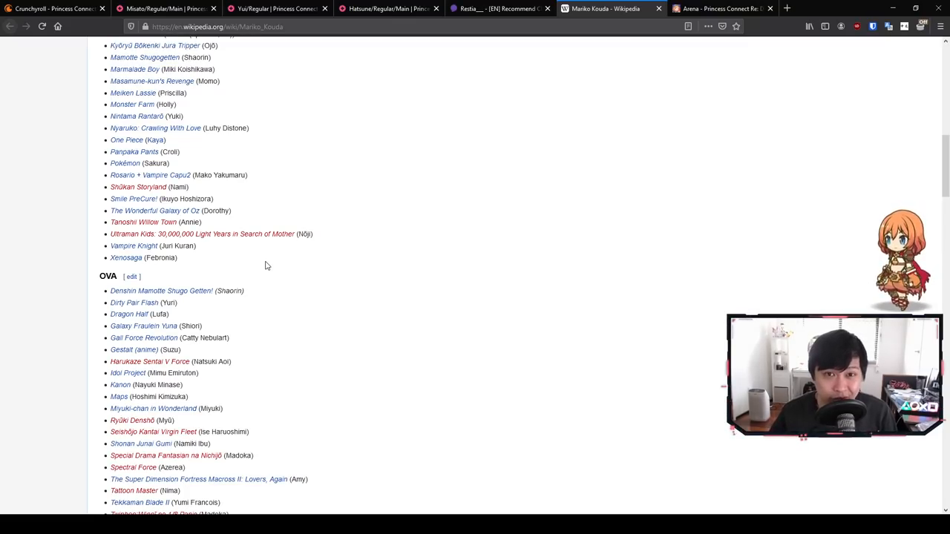
pyautogui.scroll(-3)
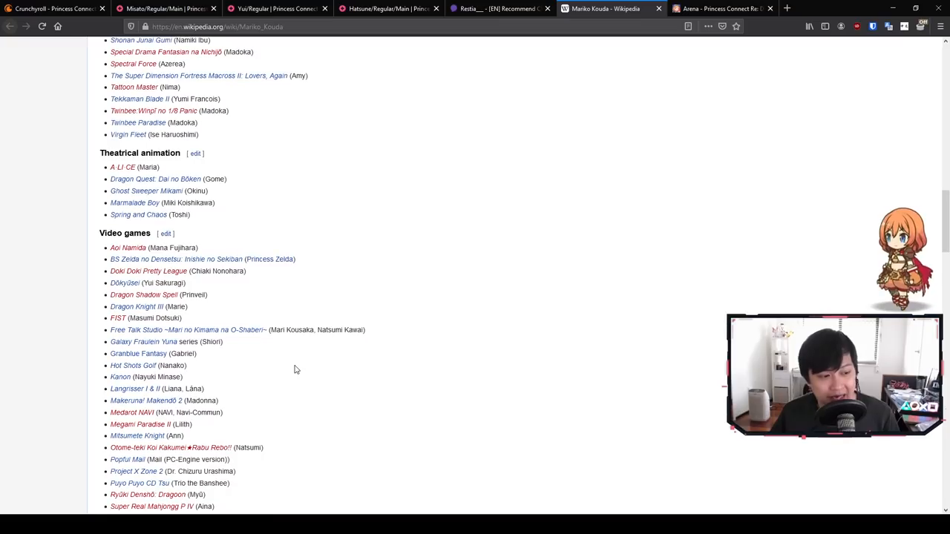
pyautogui.scroll(-3)
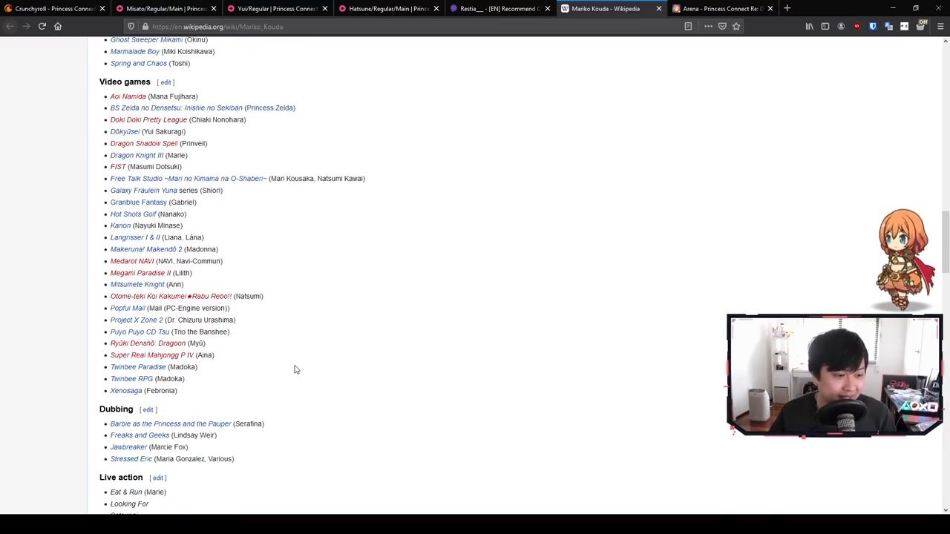
pyautogui.scroll(3)
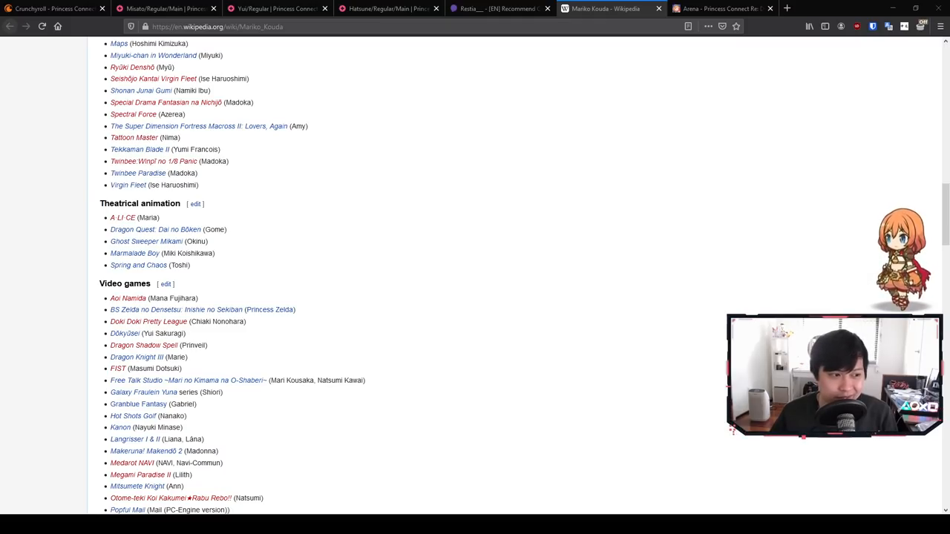
pyautogui.click(52, 9)
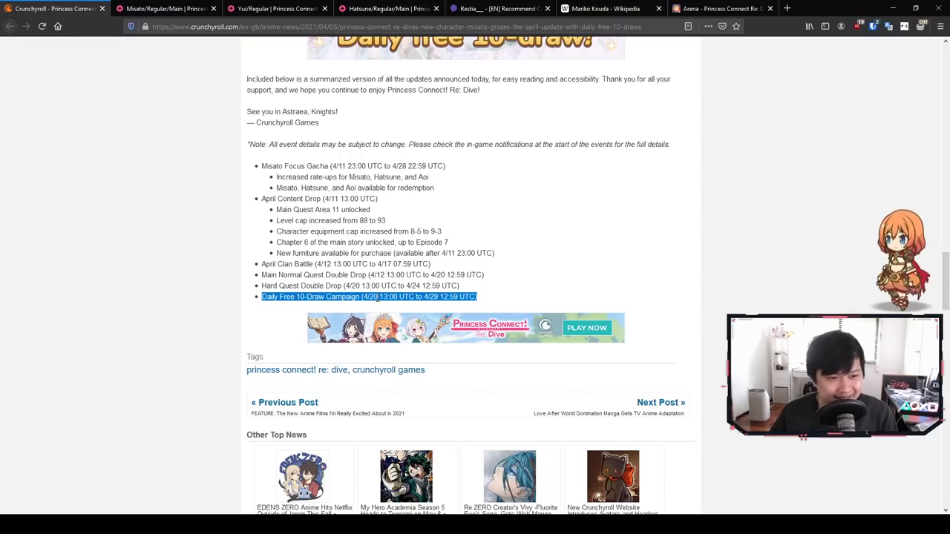
pyautogui.scroll(3)
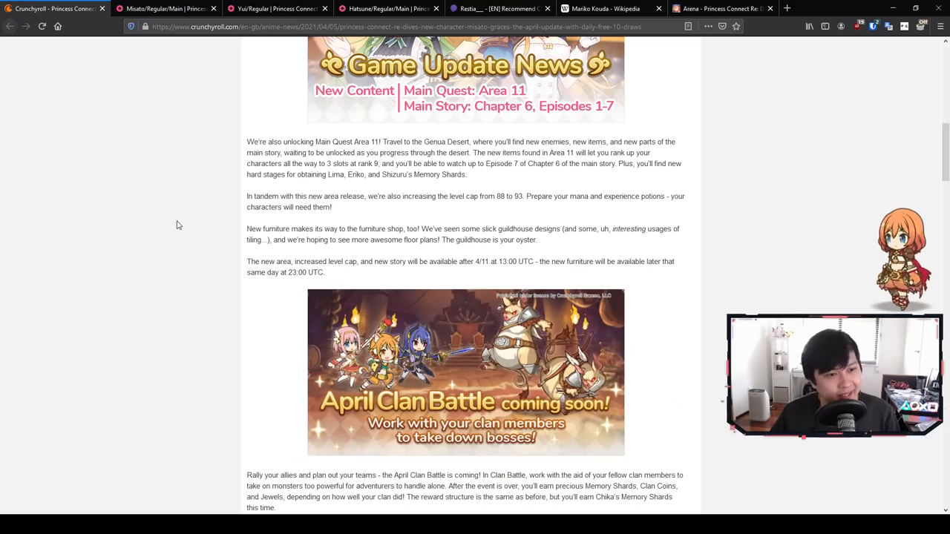
pyautogui.scroll(3)
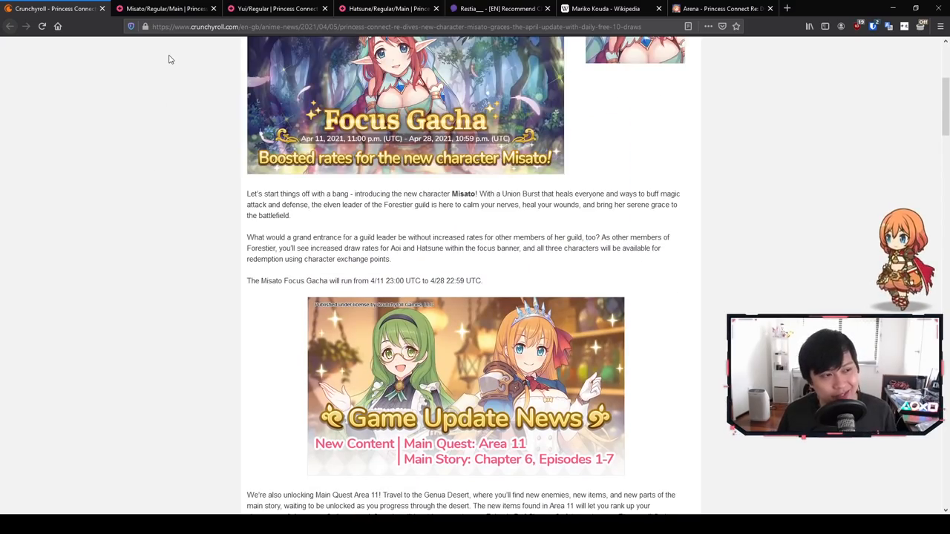
pyautogui.scroll(3)
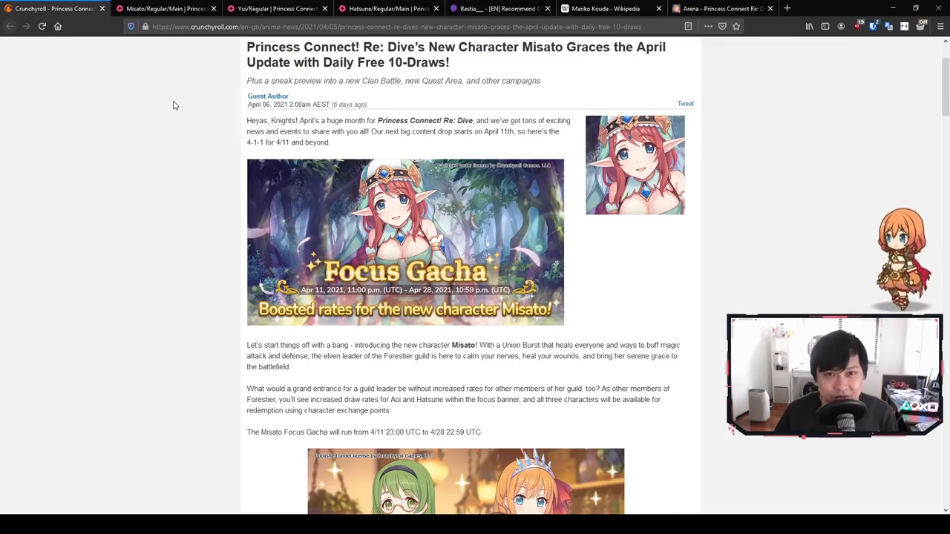